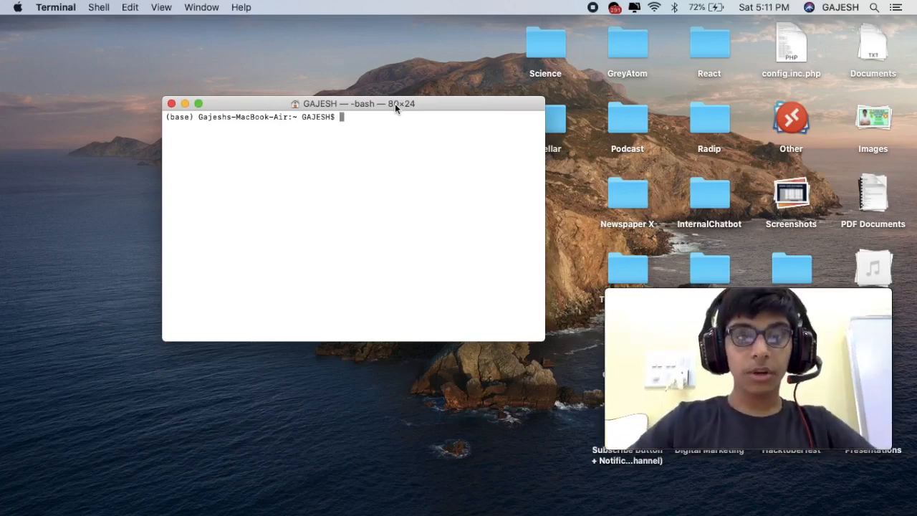
Run pip3 install transformer, which finds no matching distribution.
text(pip)
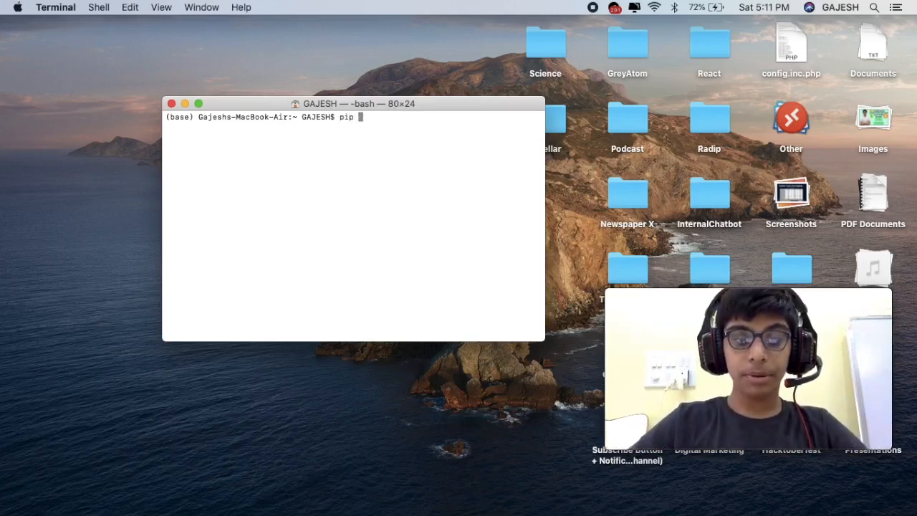
text(3 install)
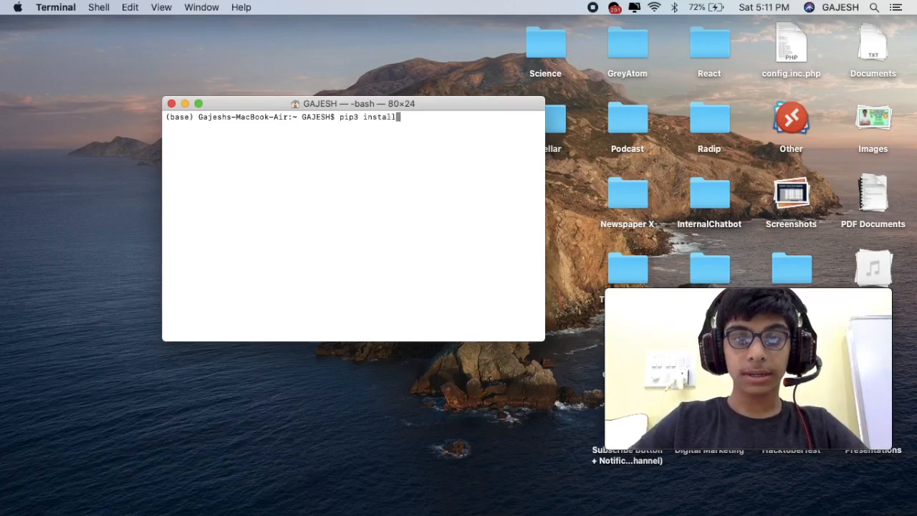
text(transfo)
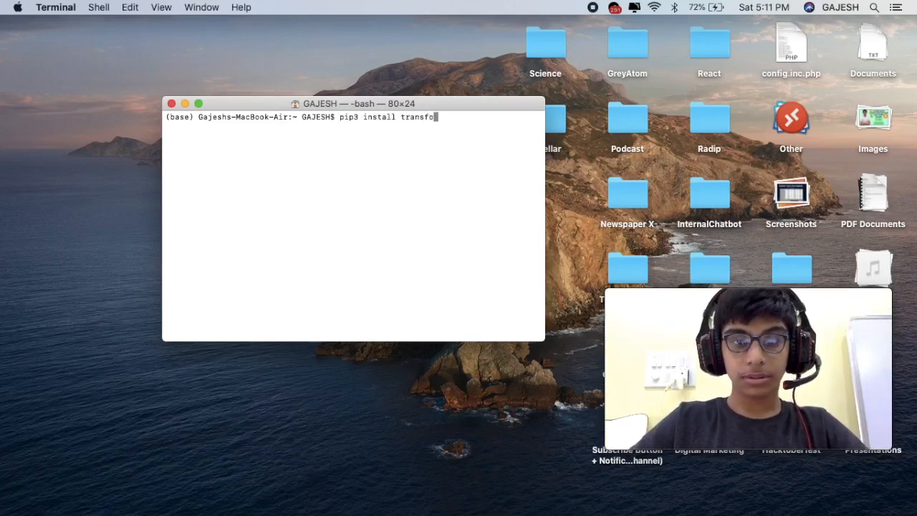
text(rmer)
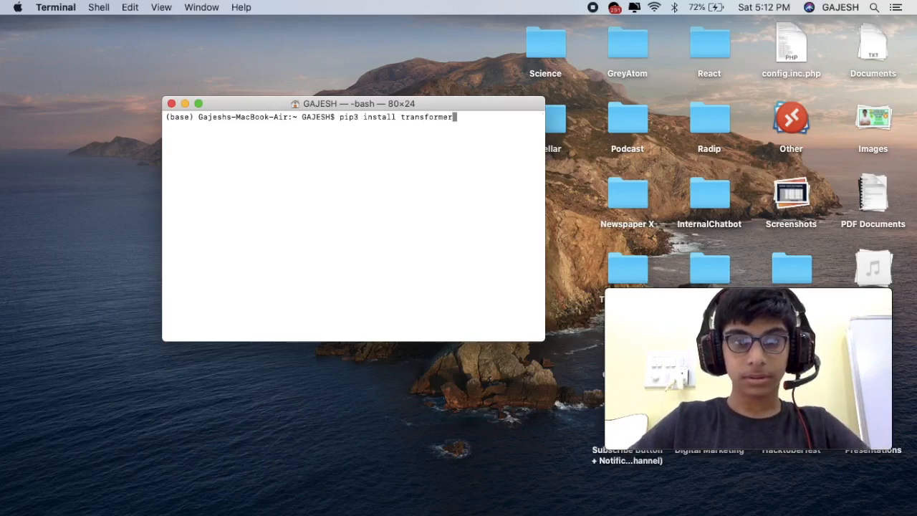
key(Return)
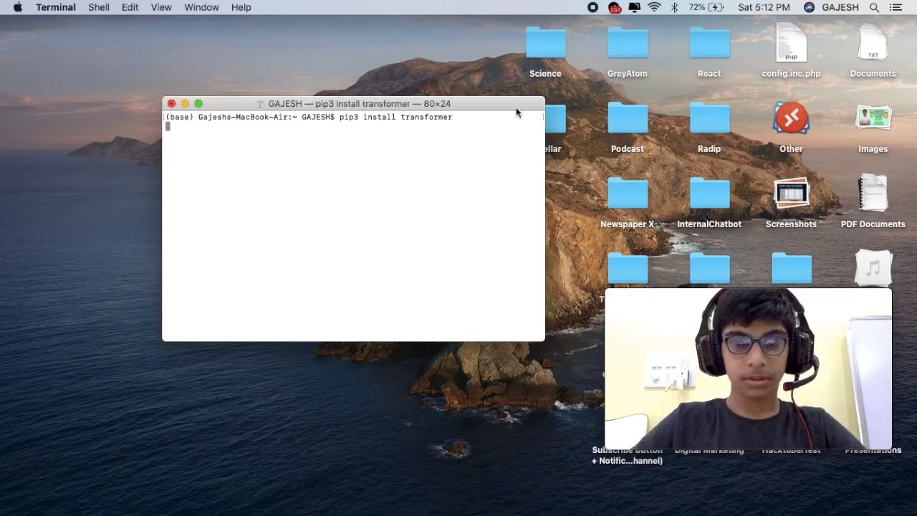
key(enter)
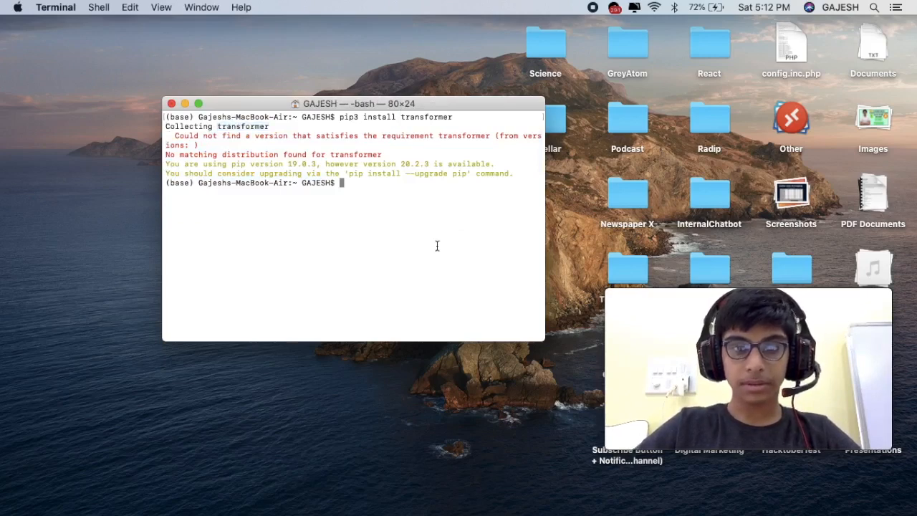
Run the corrected pip3 install transformers, reporting requirements already satisfied.
text(pip3 instal)
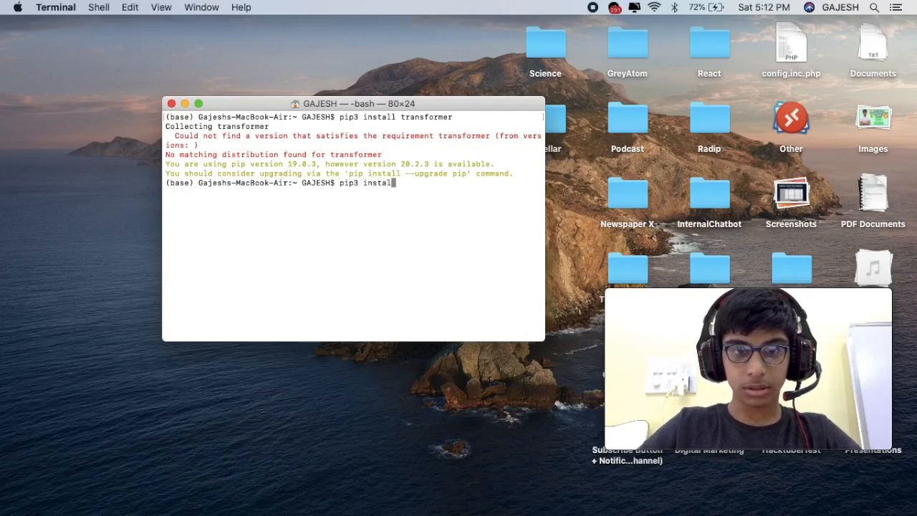
text(trans)
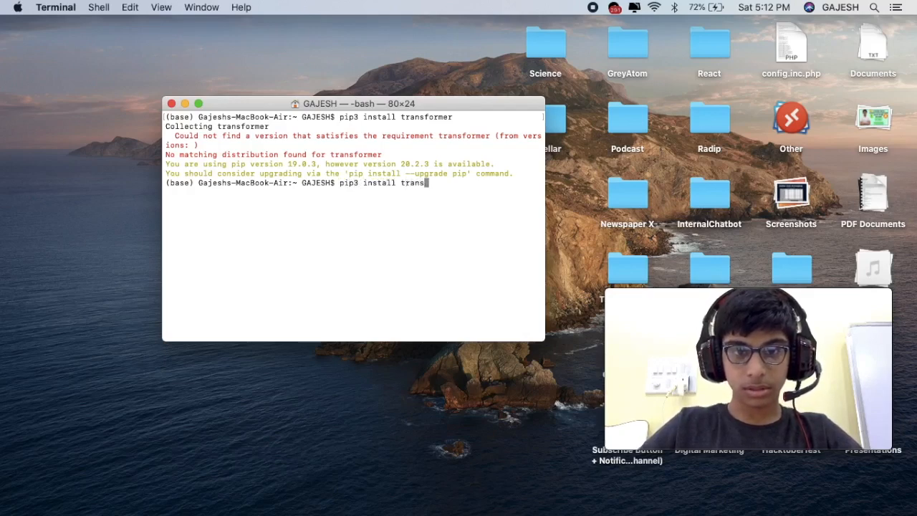
text(formers)
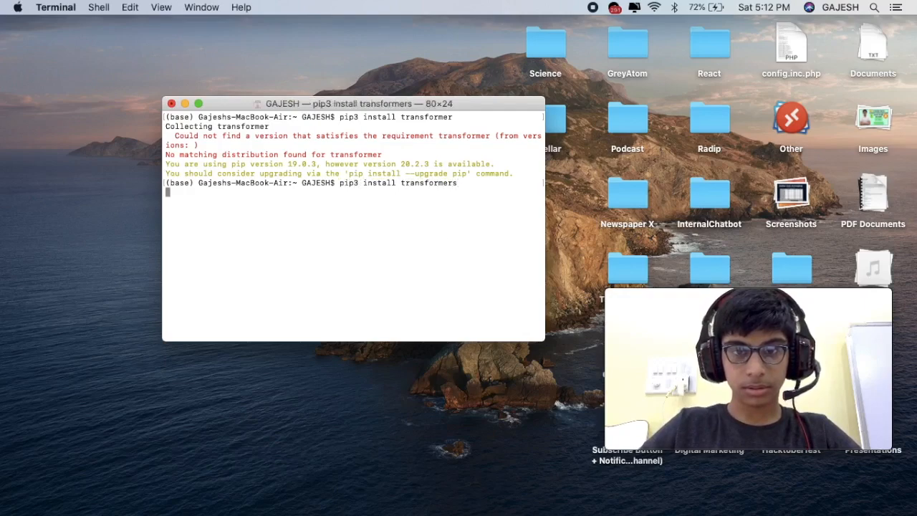
key(Return)
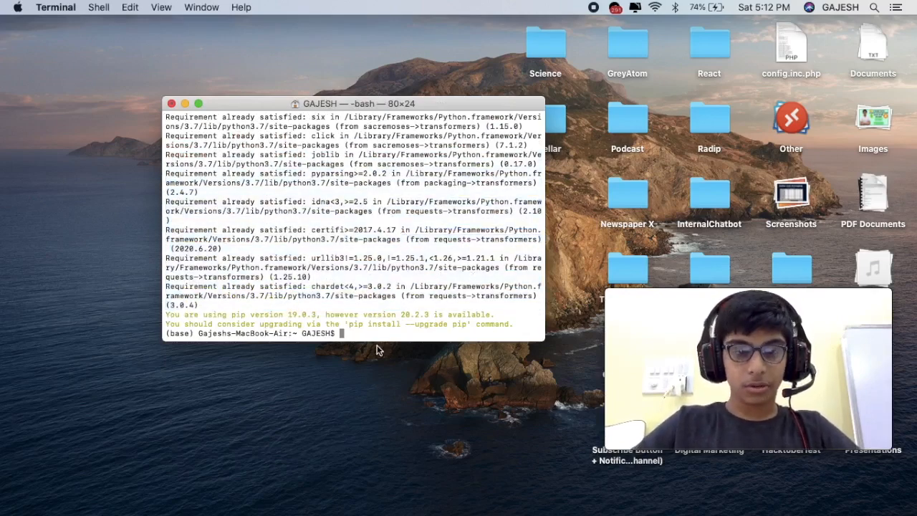
Run pip3 install ipython to install IPython 7.18.1.
text(pip3 install)
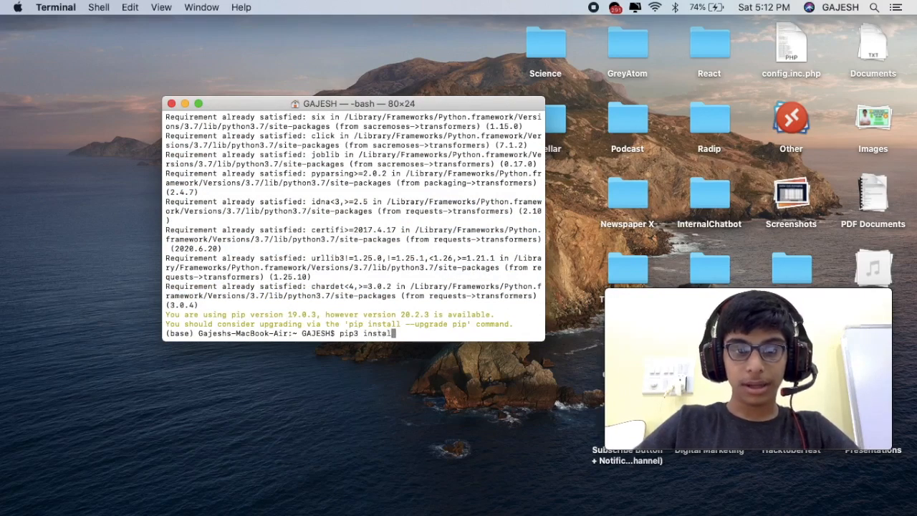
text(ipy)
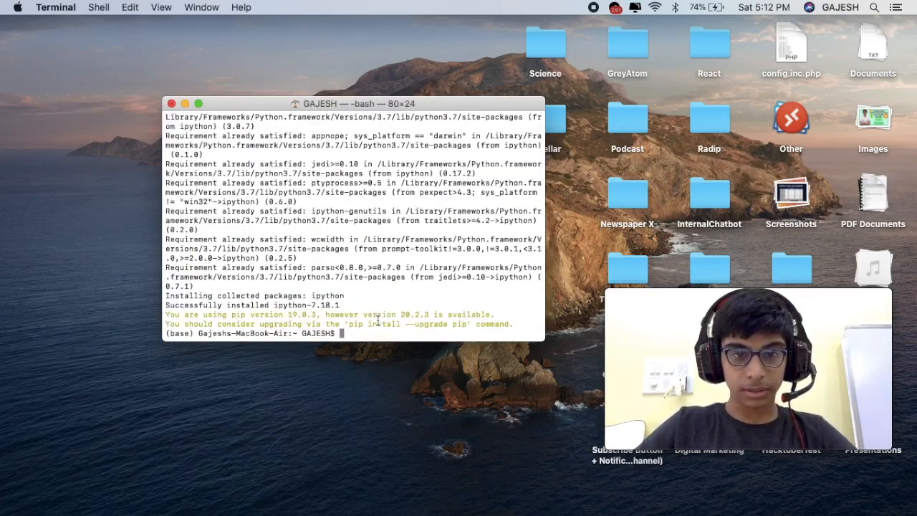
Launch an interactive IPython session from the shell.
text(ipython)
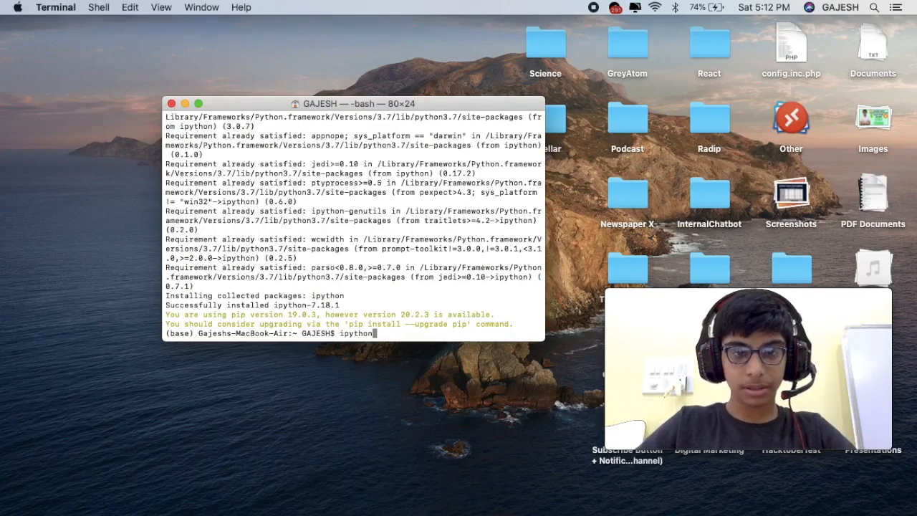
key(Return)
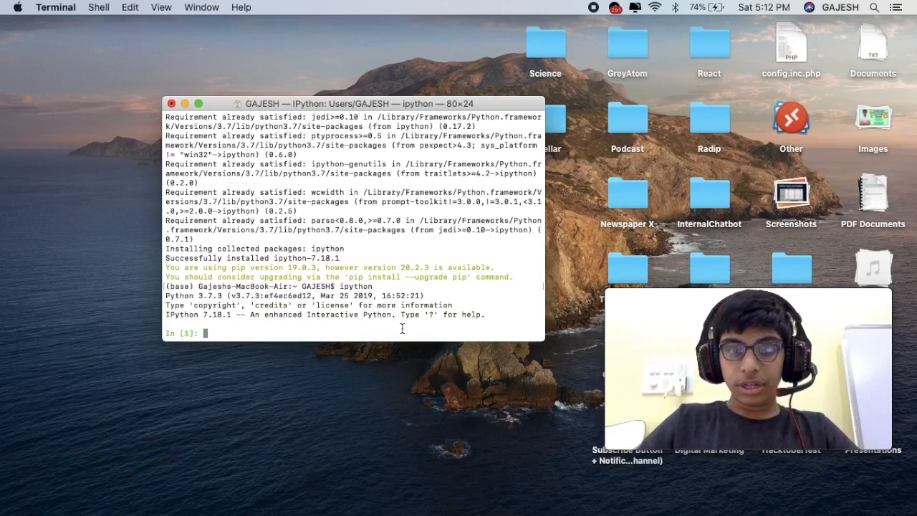
Enter 'from transformers import pipeline' at the In [1] prompt.
text(i)
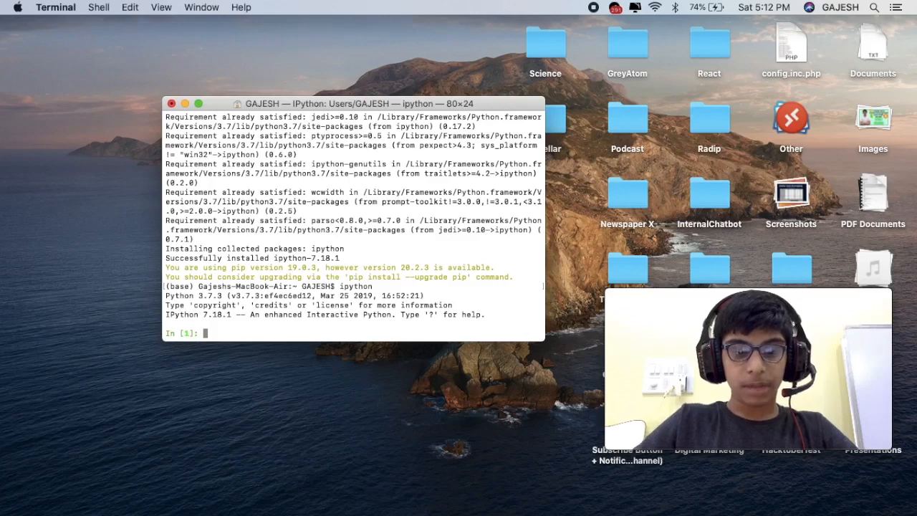
text(from transformers)
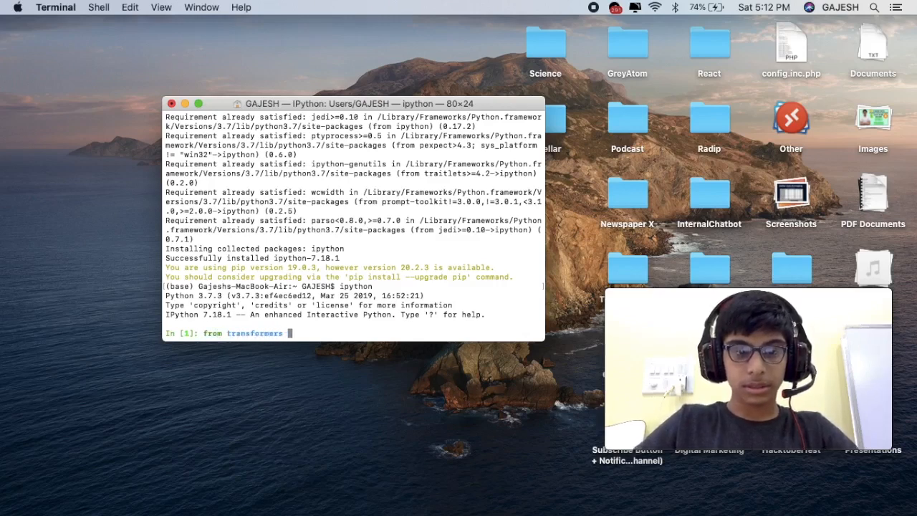
text(import)
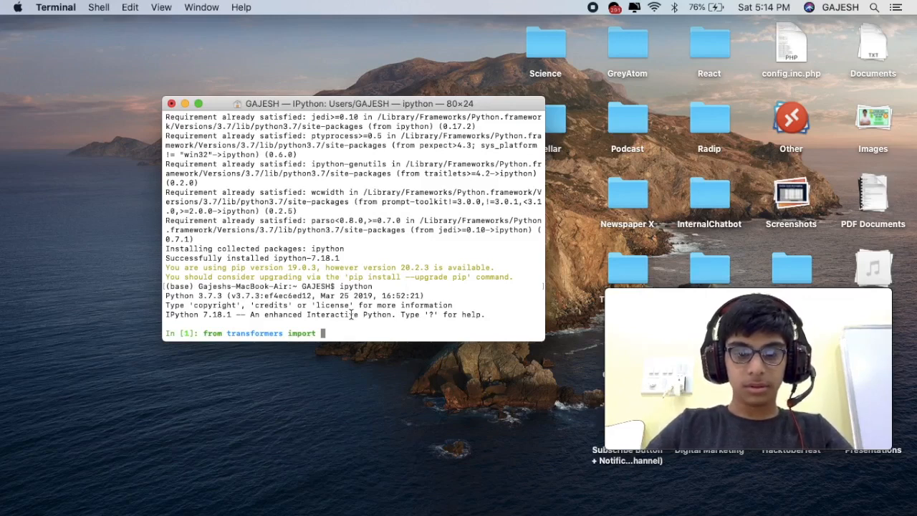
text(pipe)
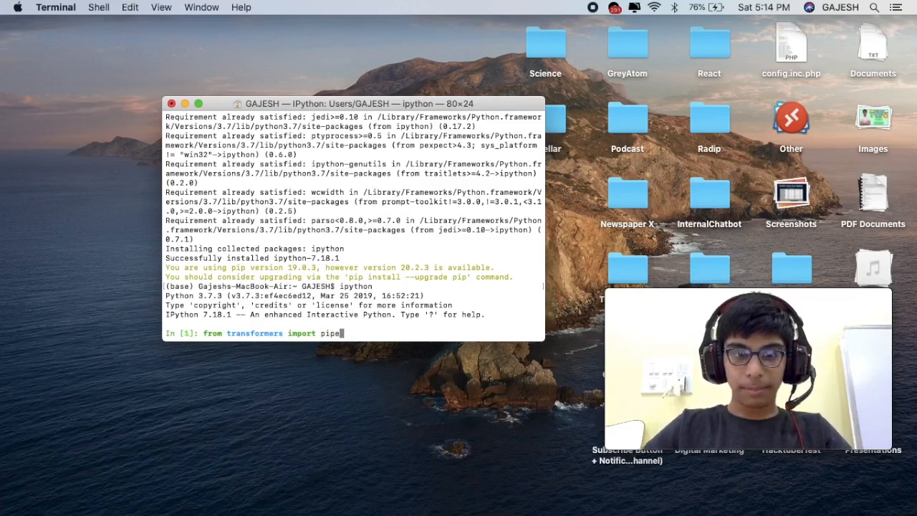
text(line)
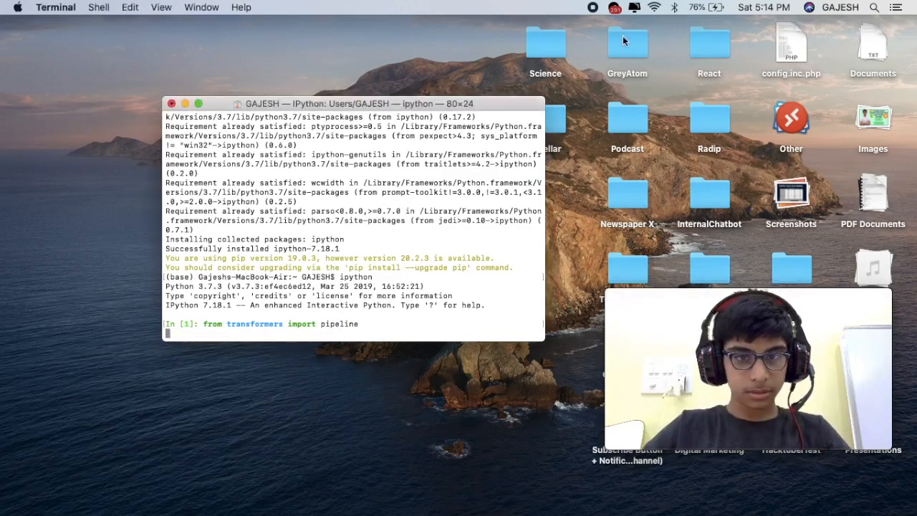
Resize and enlarge the Terminal window so the IPython session is easier to read.
drag(545, 341, 494, 329)
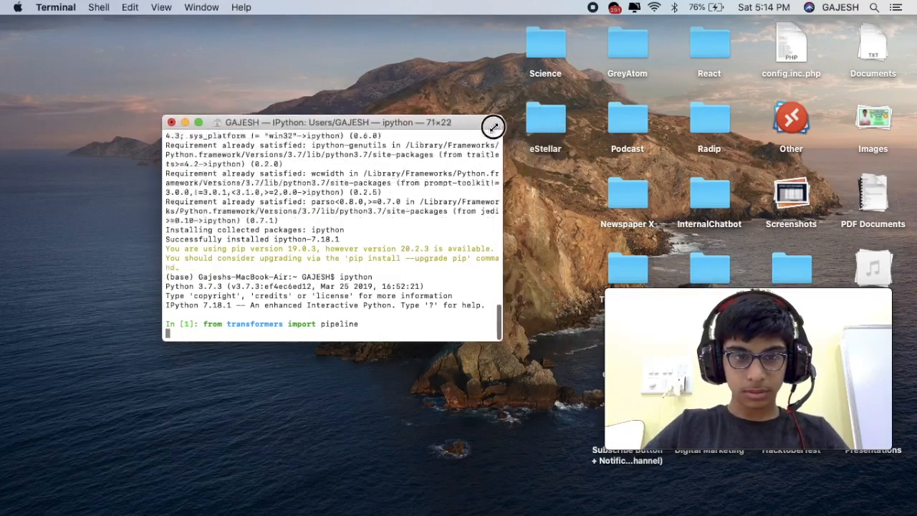
drag(493, 126, 573, 108)
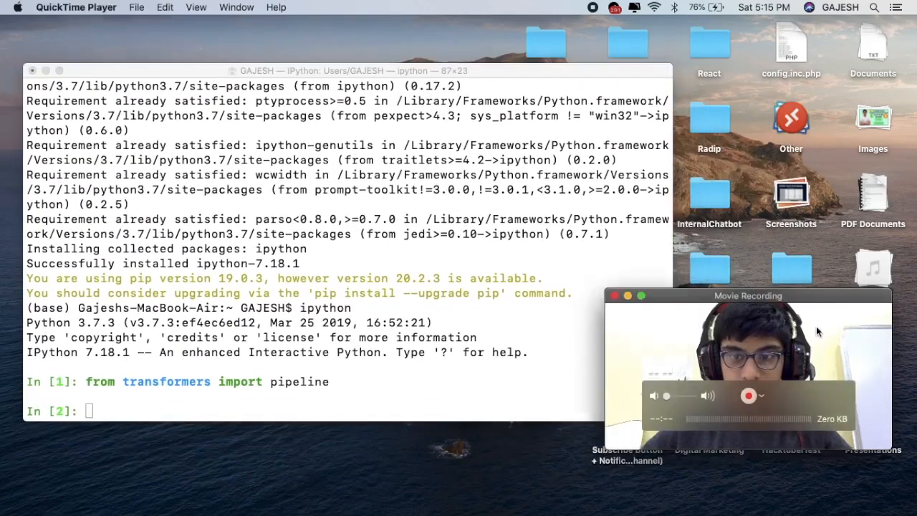
click(194, 7)
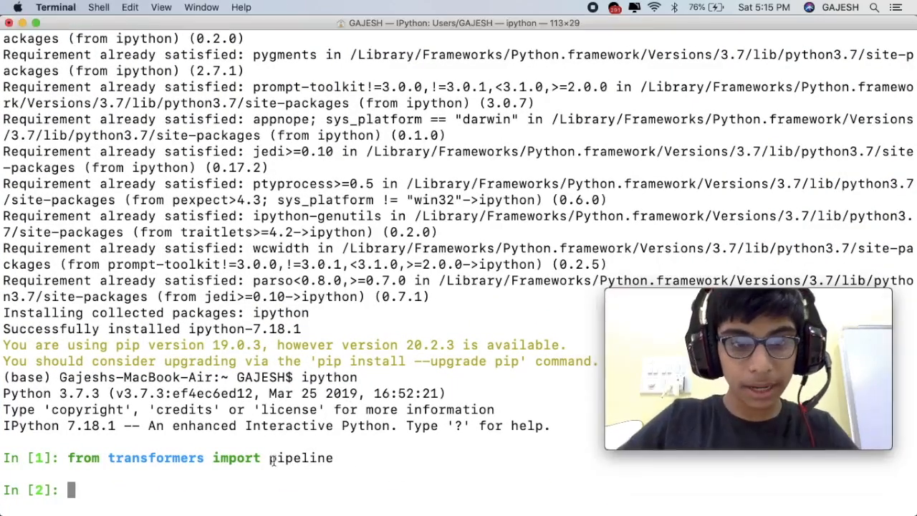
double_click(154, 459)
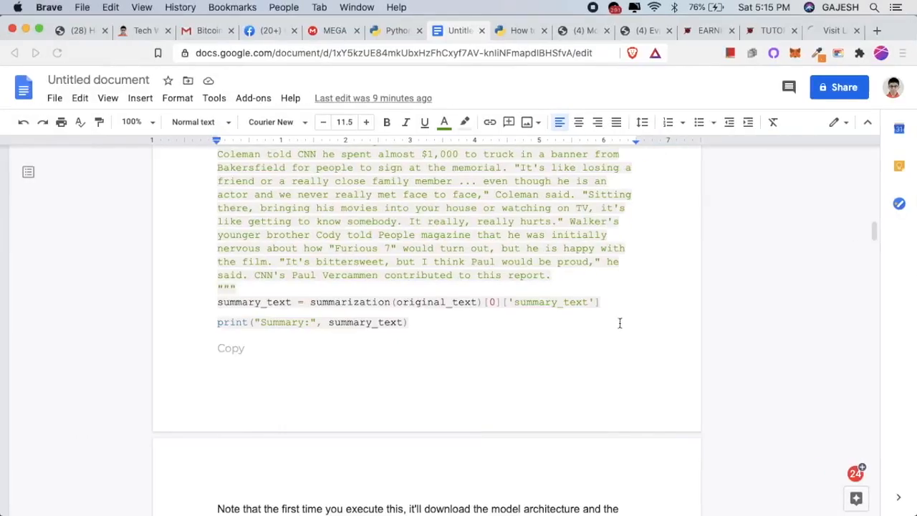
scroll(down, 3)
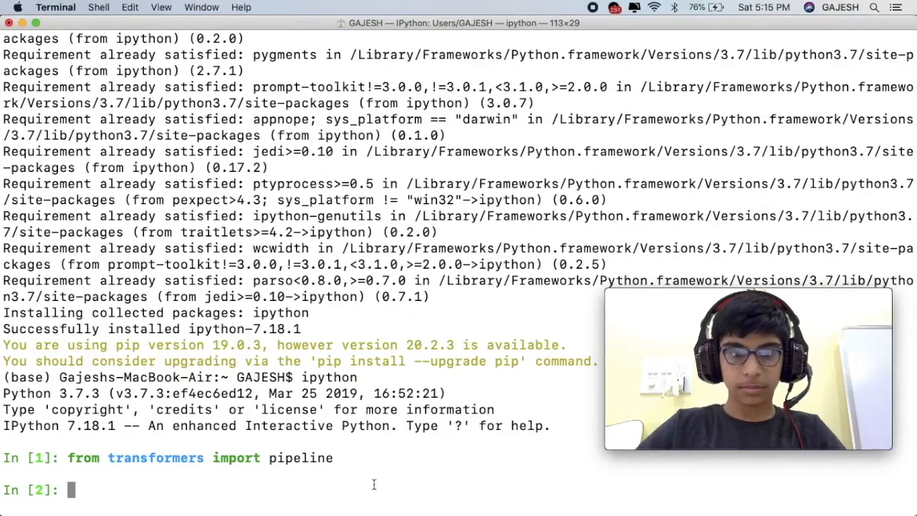
Create summarization=pipeline("summarization") so the model files start downloading.
text(summa)
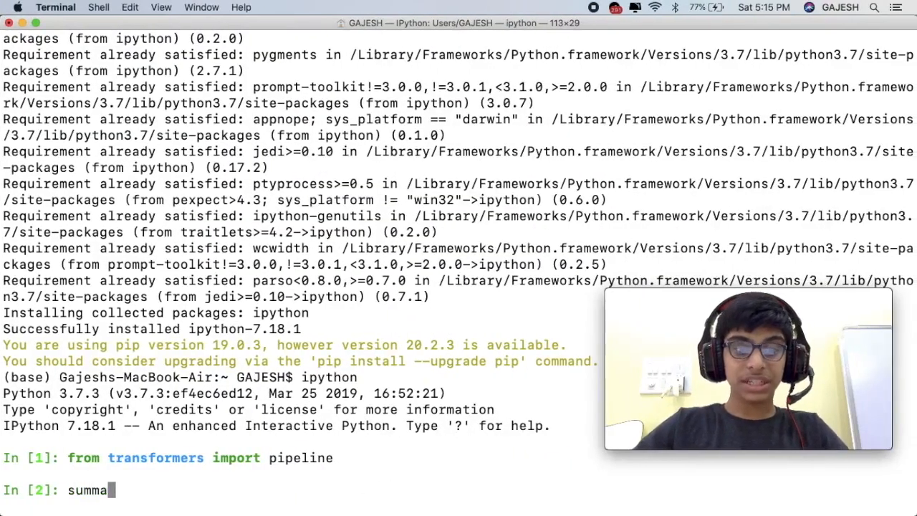
text(rization=)
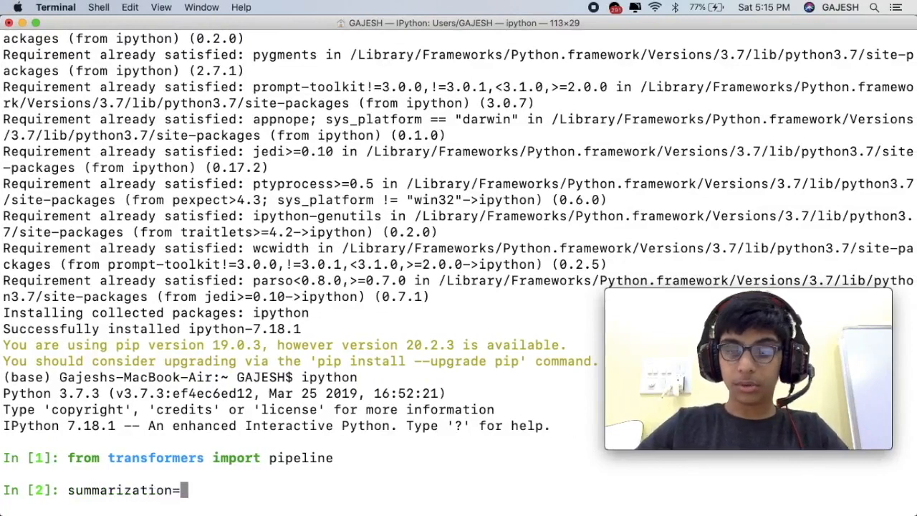
text(pip)
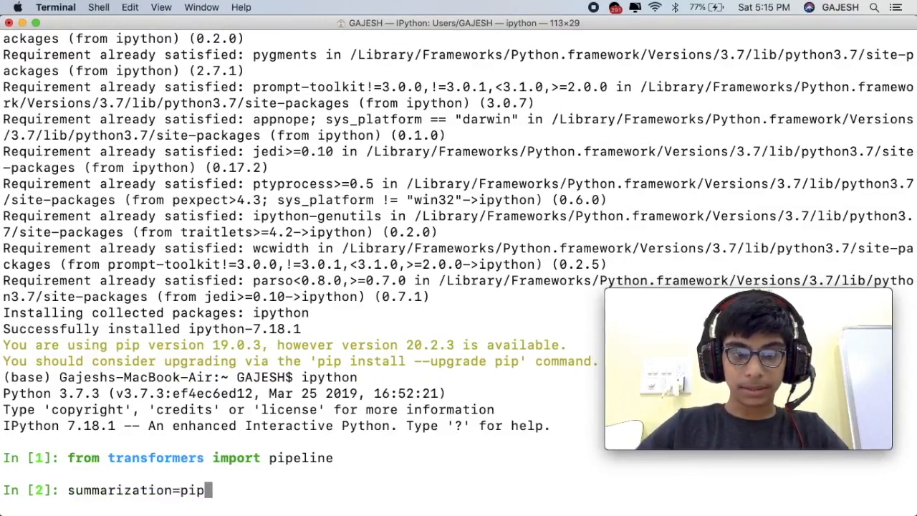
text(eline(")
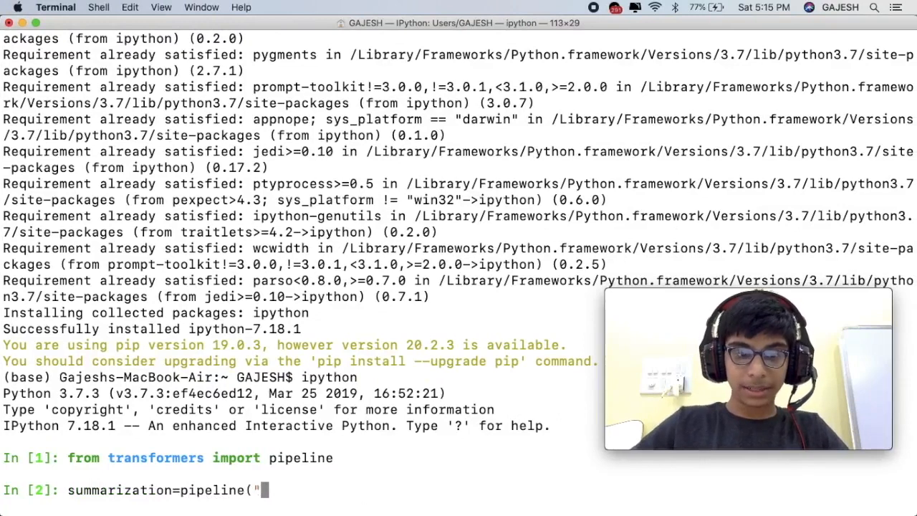
text(summ)
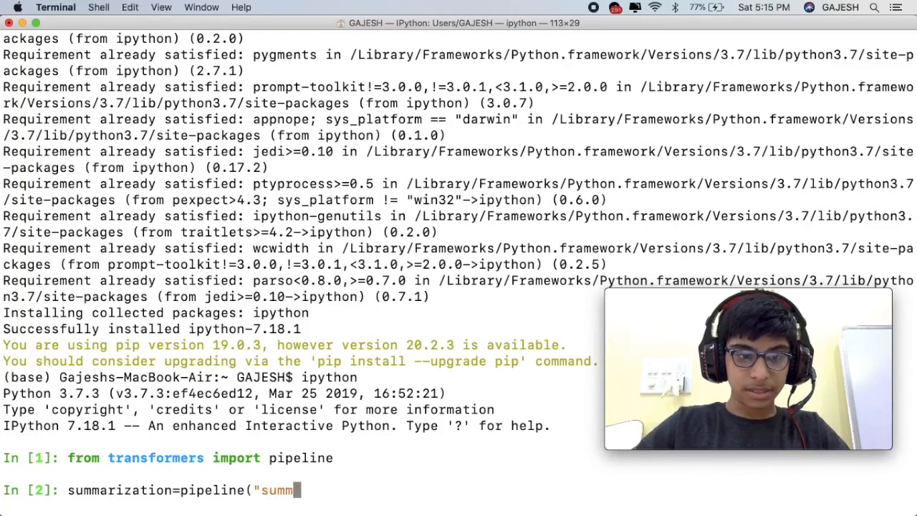
text(arization")
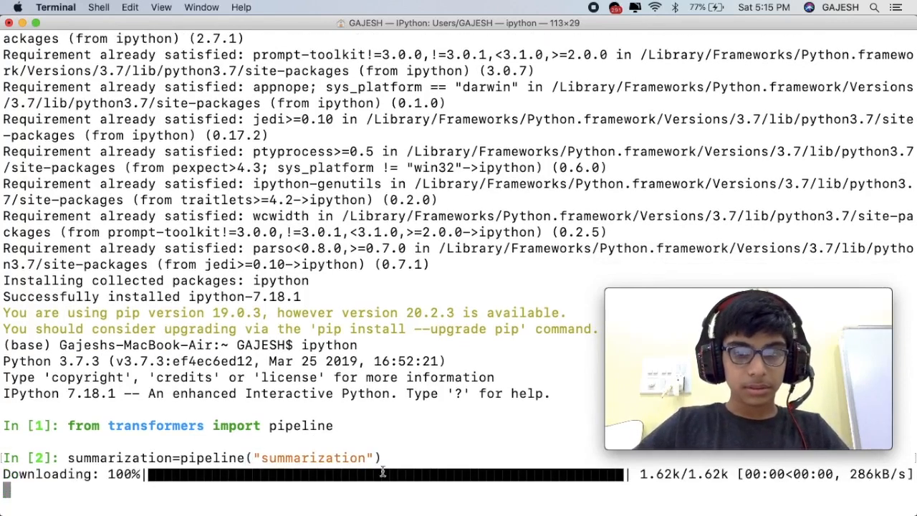
Wait while all summarization model files, including the 1.22 GB one, download to 100%.
double_click(200, 458)
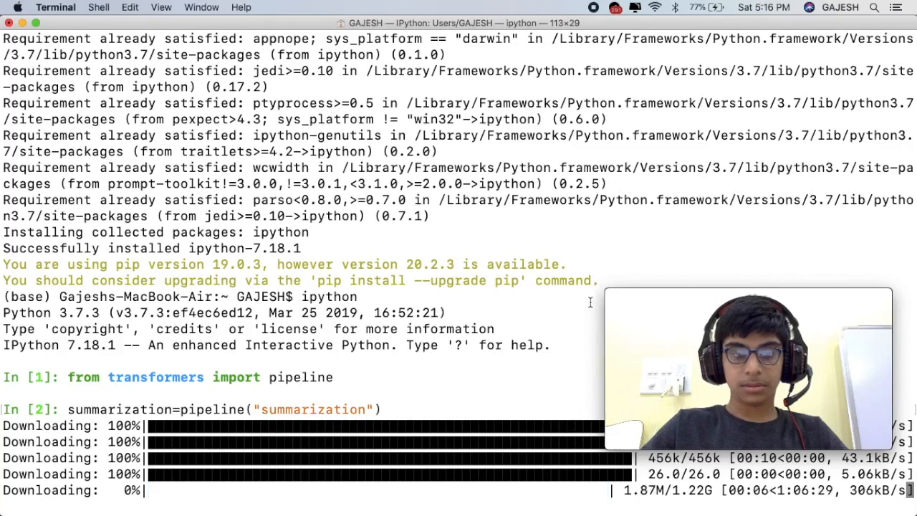
double_click(564, 279)
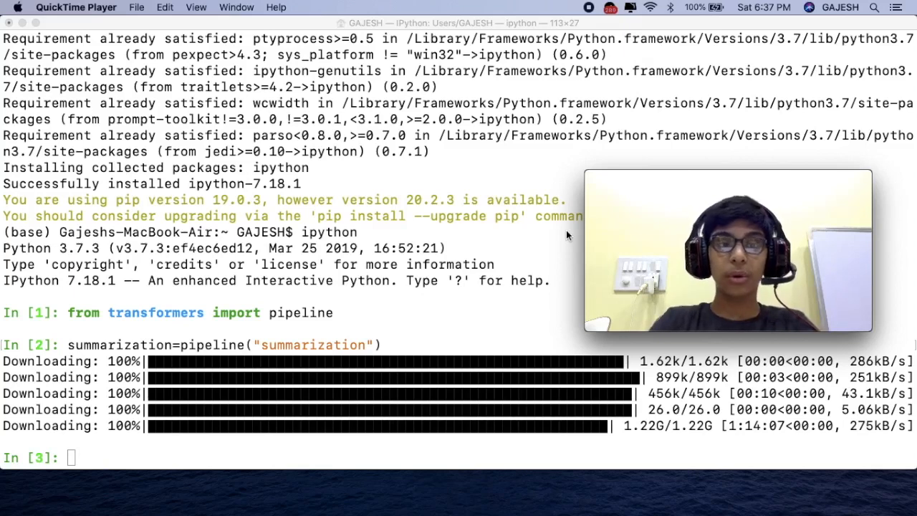
mouse_move(289, 383)
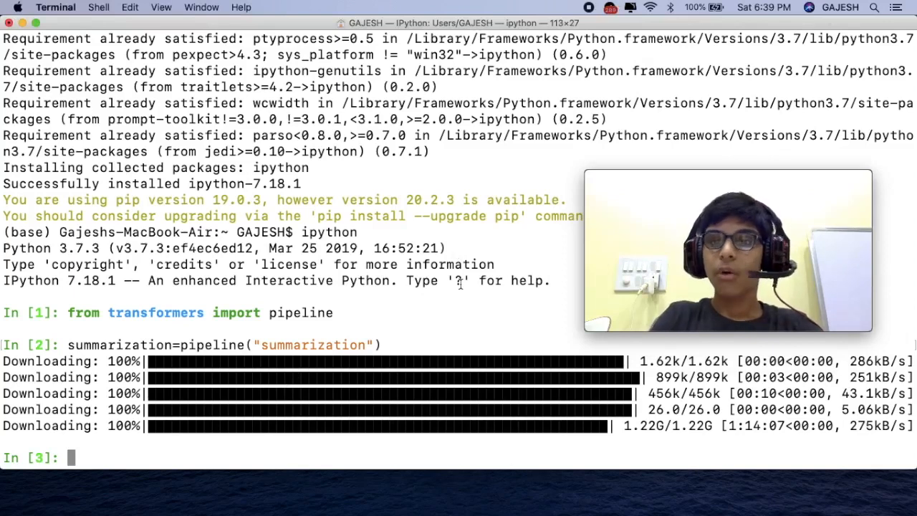
Assign original_text a triple-quoted string holding the pasted Bitcoin paragraphs.
text(orig)
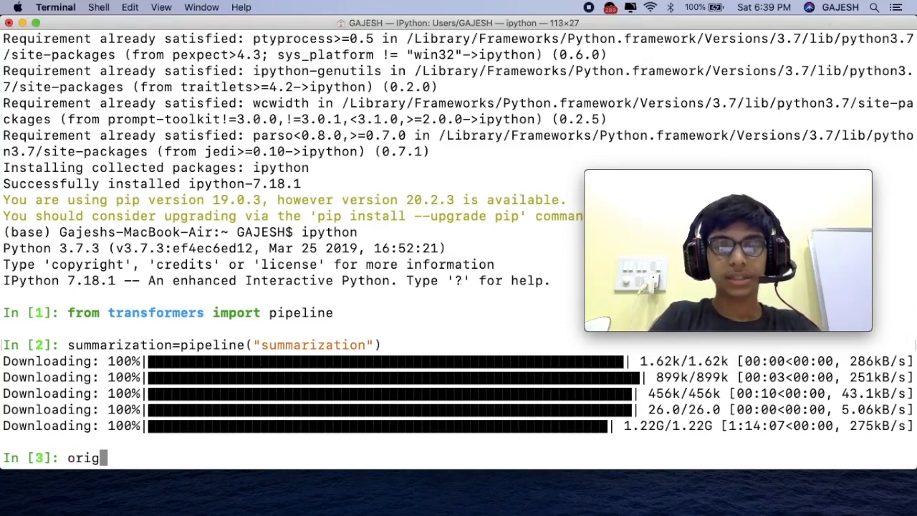
text(inal_text)
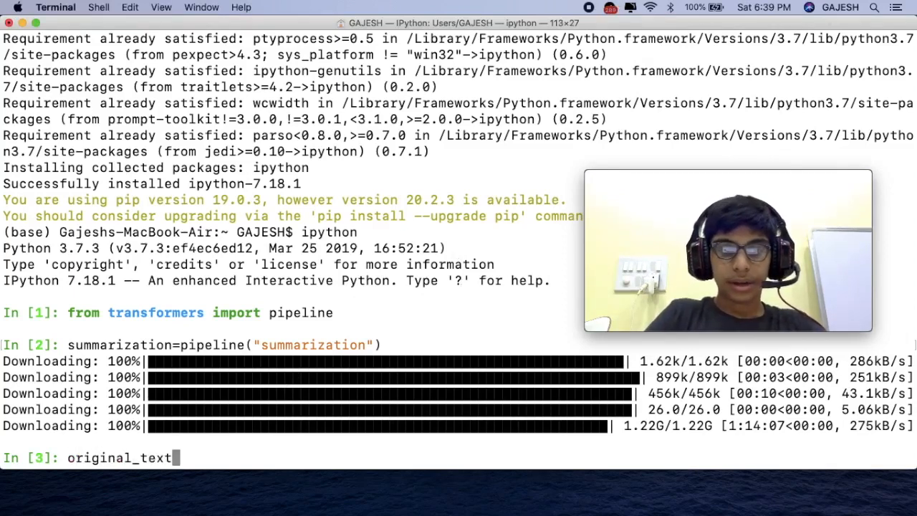
text(="")
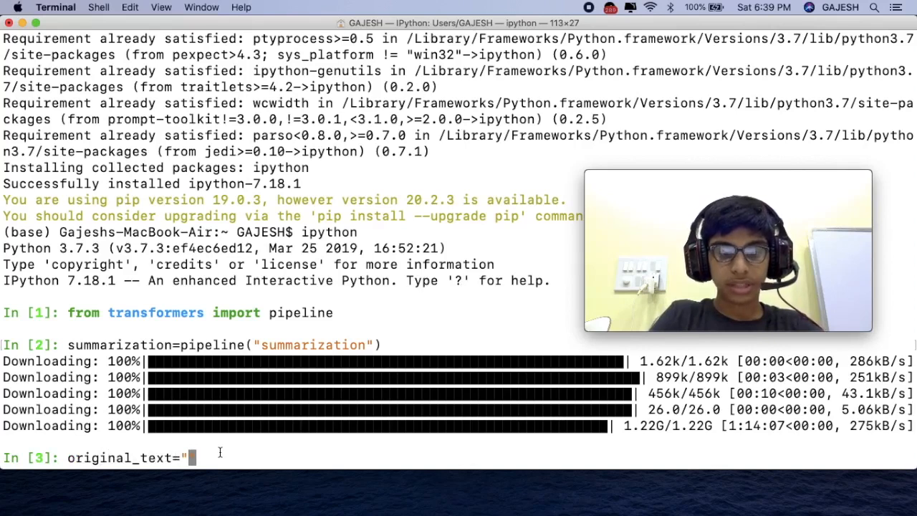
text(")
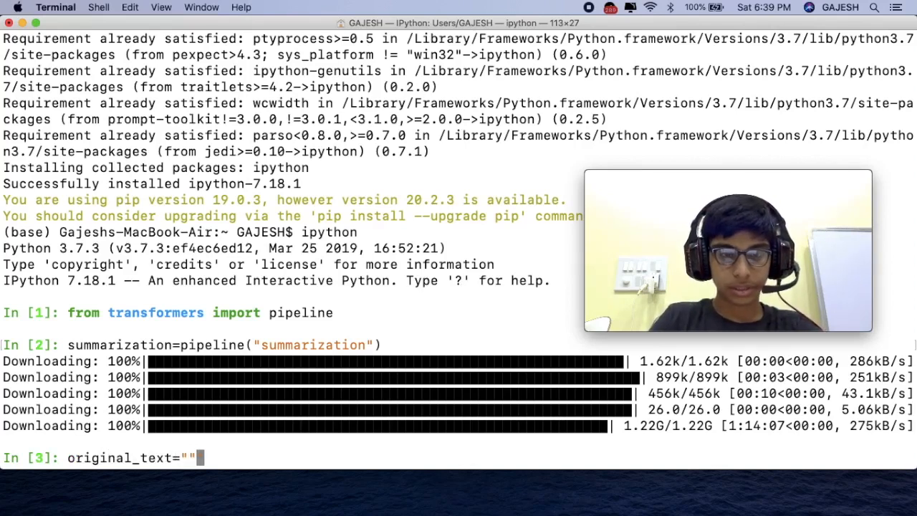
text(")
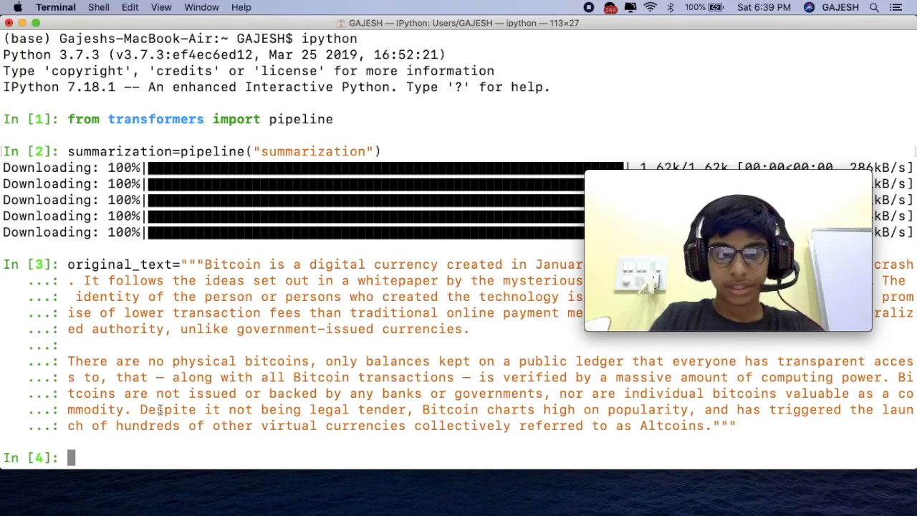
Enter summary_text=summarization(original_text)[0]['summary_text'] to summarize the Bitcoin text.
text(summary_te)
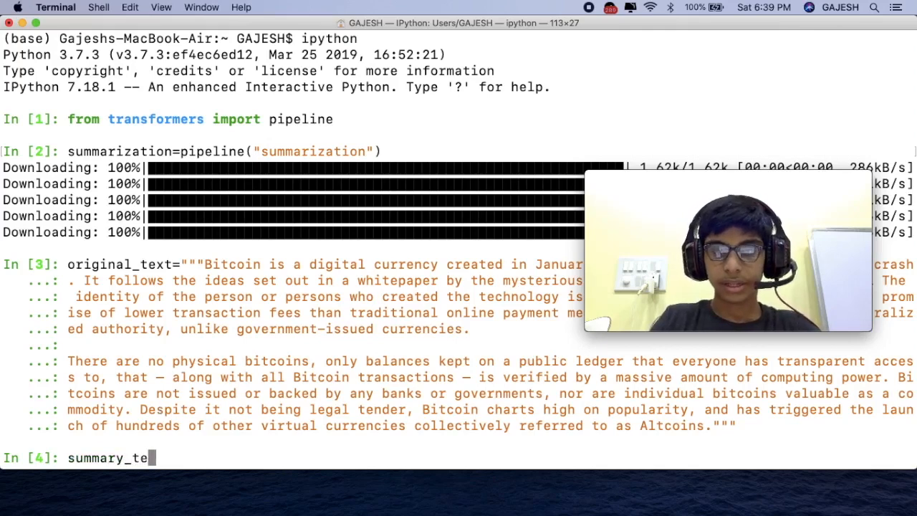
text(xt=s)
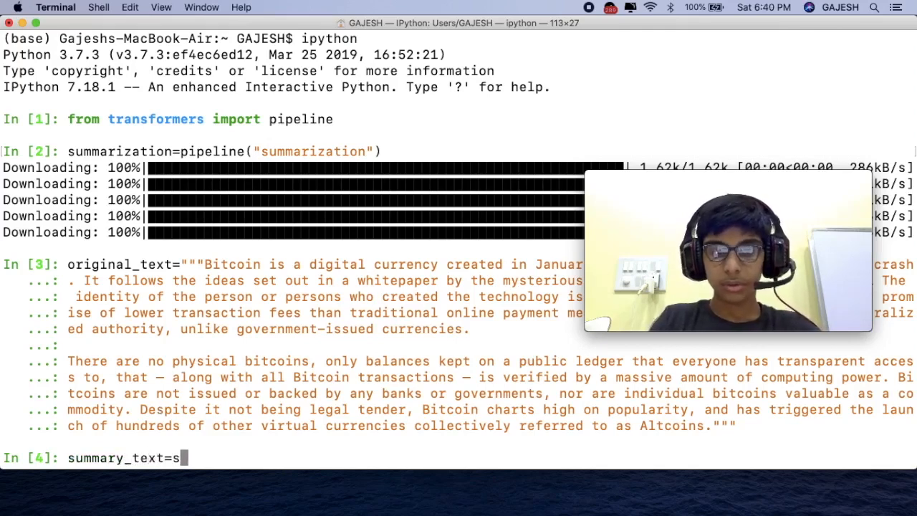
text(ummarizati)
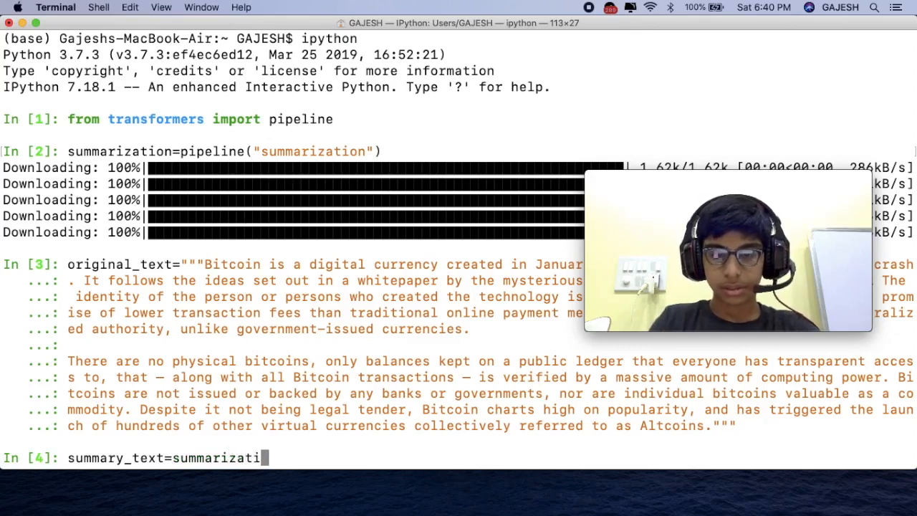
text(on)
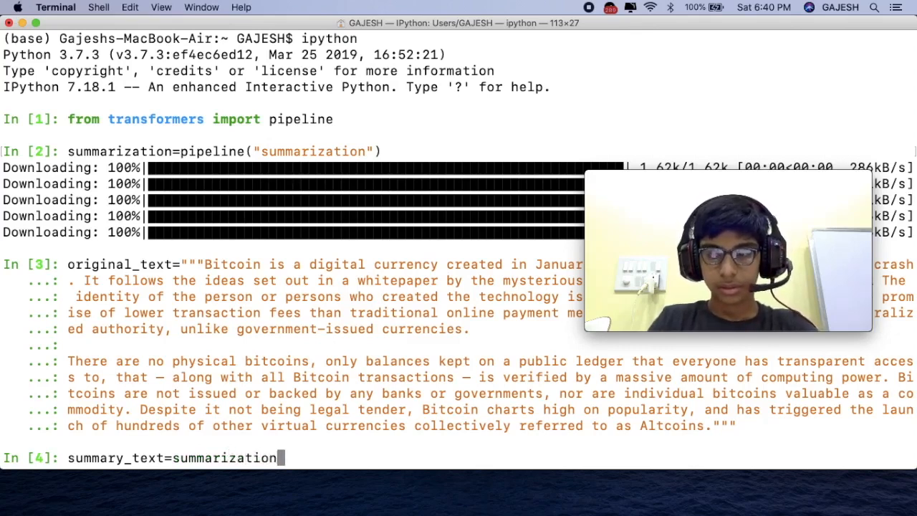
text(()
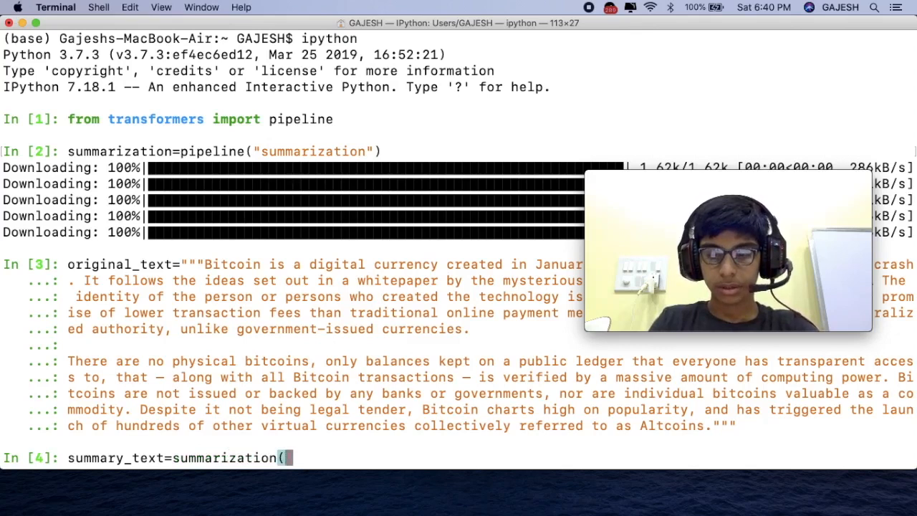
text(origi)
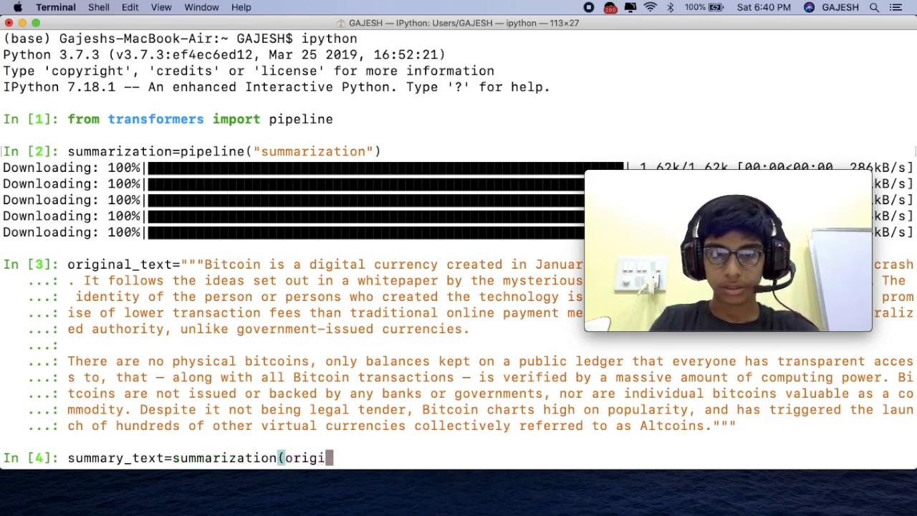
text(nal)
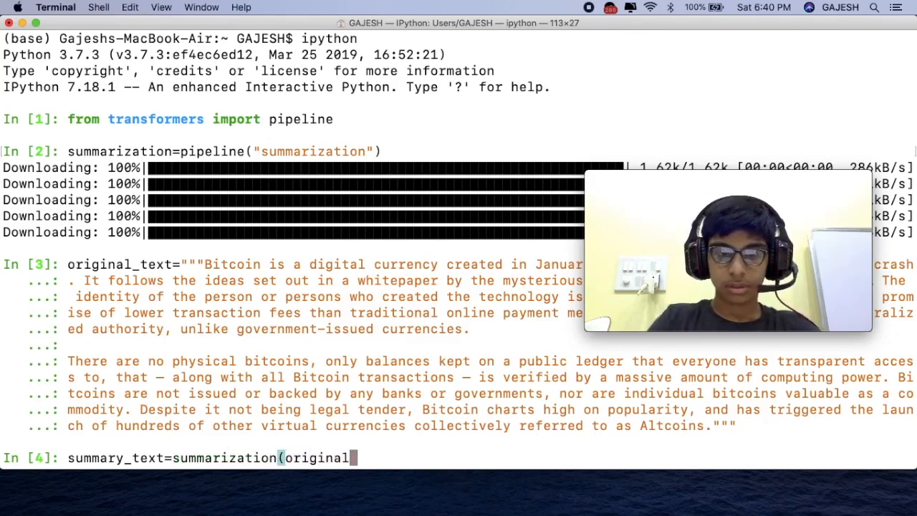
text(_tex)
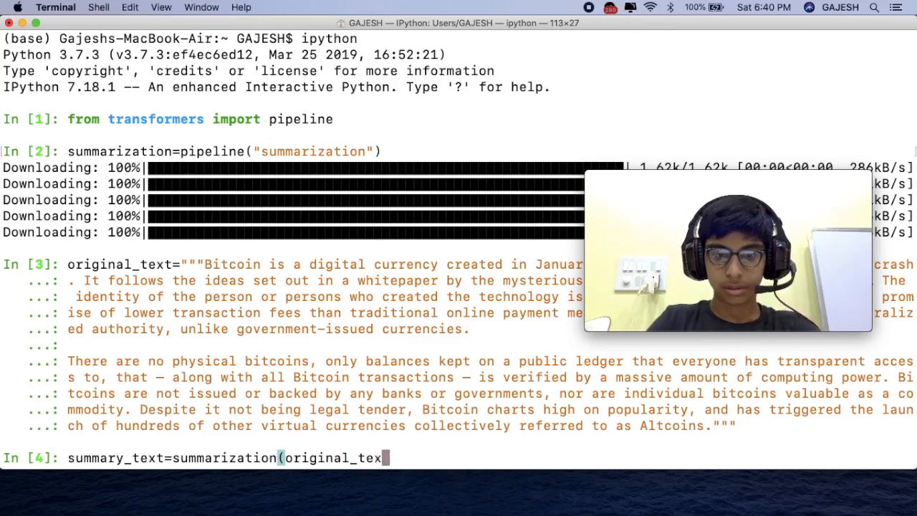
text(t)
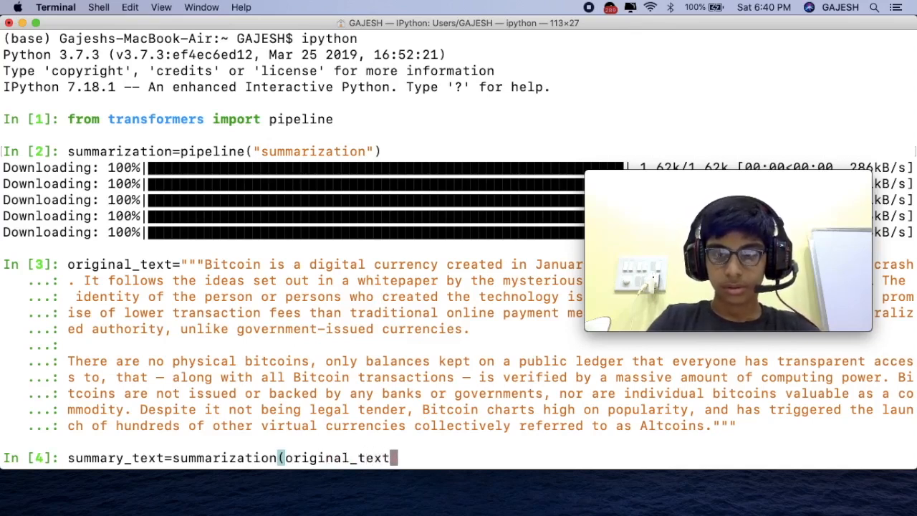
text())
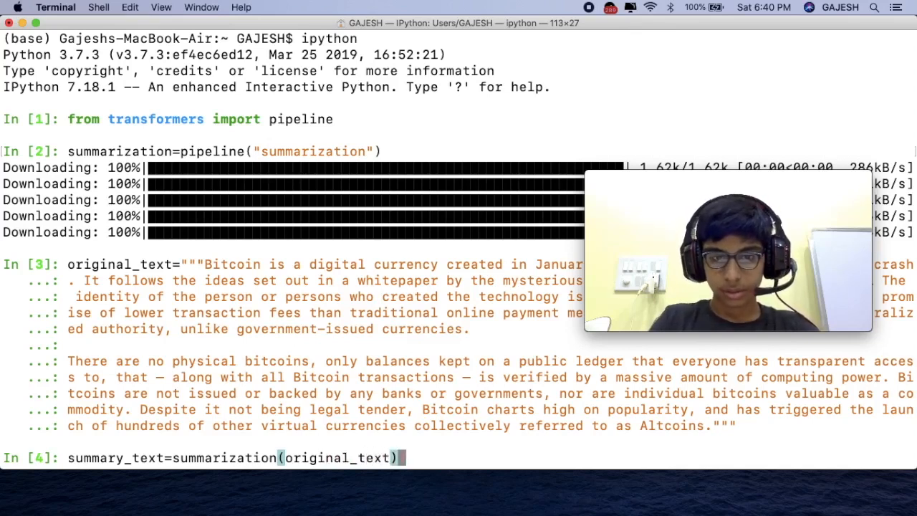
text([)
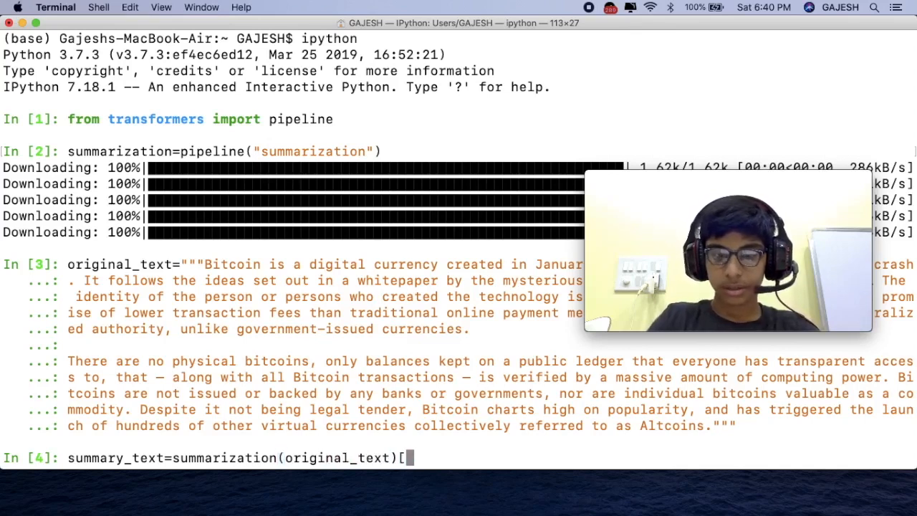
text([0])
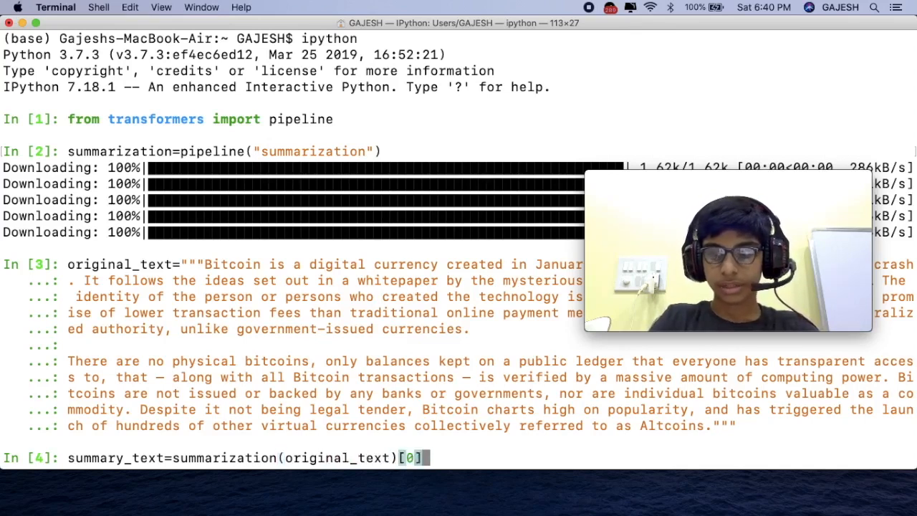
text([])
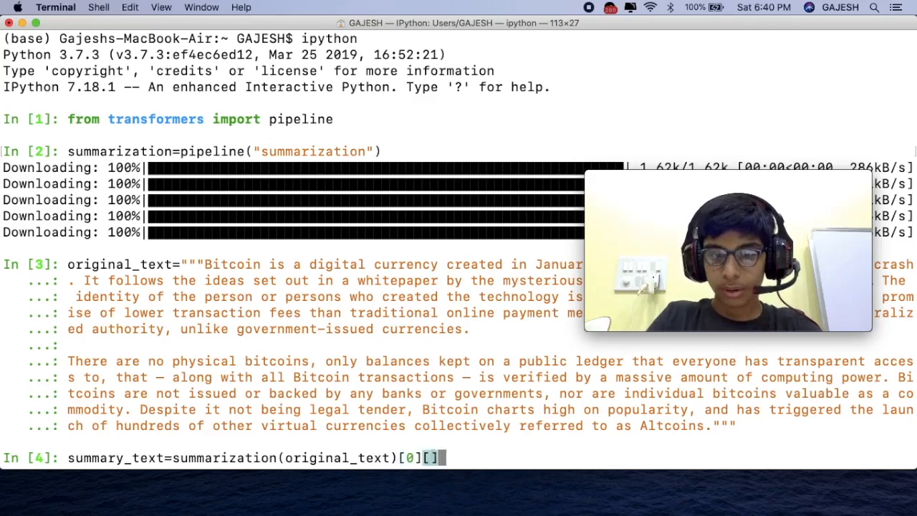
text('summary_text)
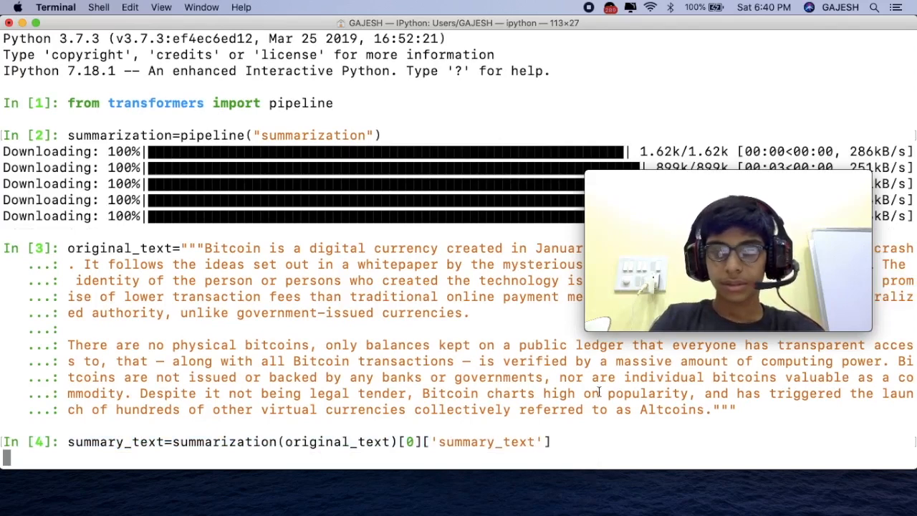
Wait for the summary_text computation to finish until the In [5] prompt appears.
double_click(275, 344)
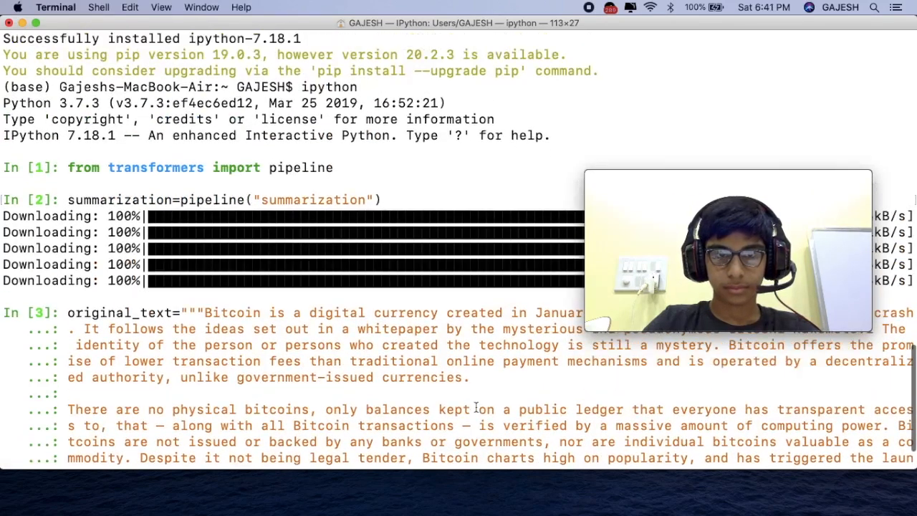
key(Return)
text(summary_text=summarization(original_text)[0]['summary_text'])
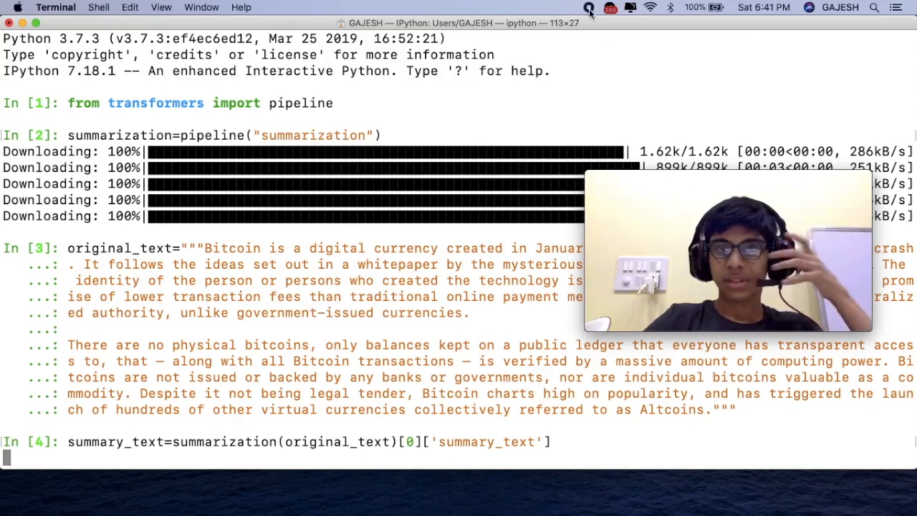
key(Return)
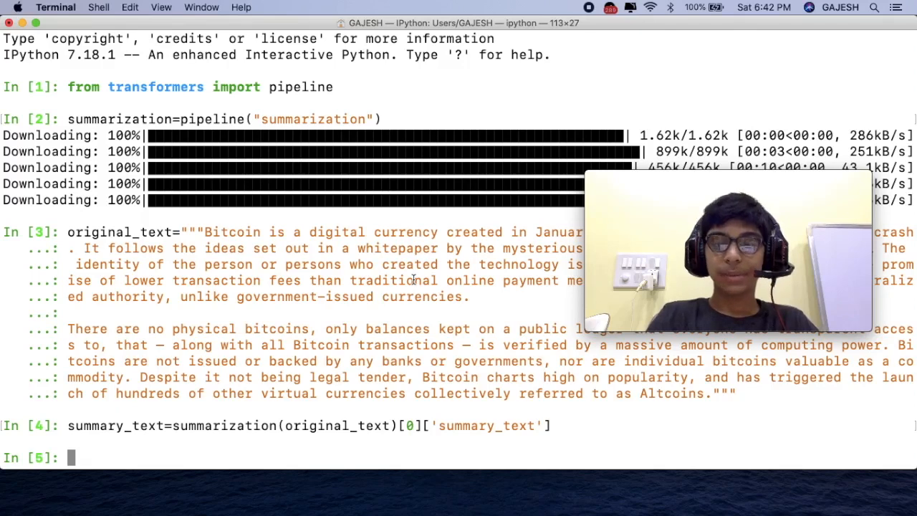
Run the misspelled print(summarry_text), raising a NameError, then clear the screen.
text(print)
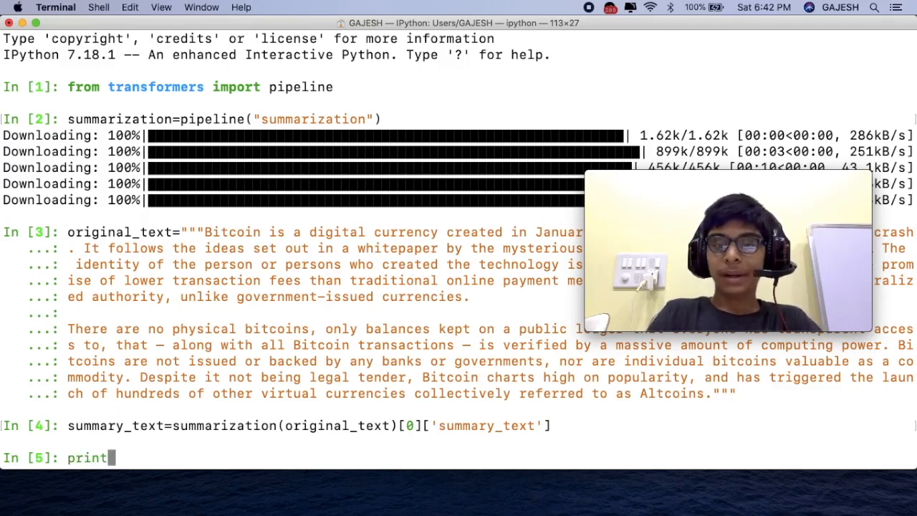
text((summa)
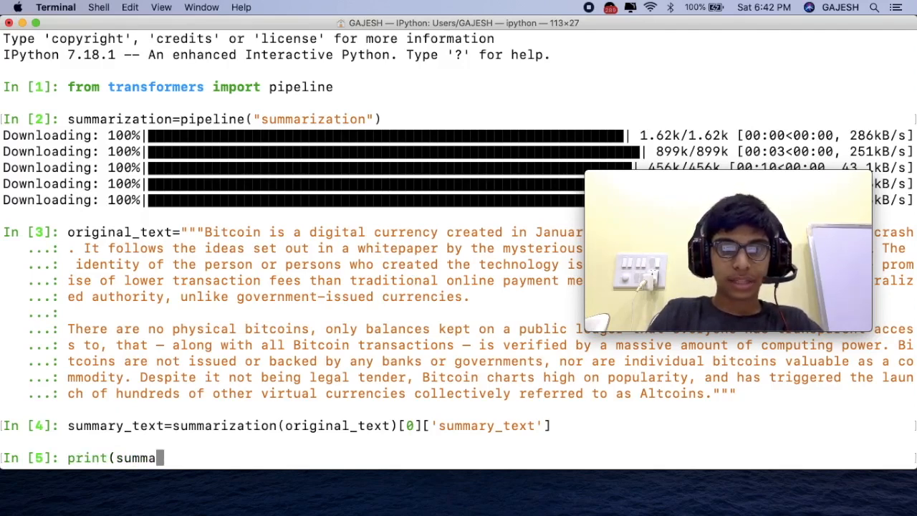
text(rry_text)
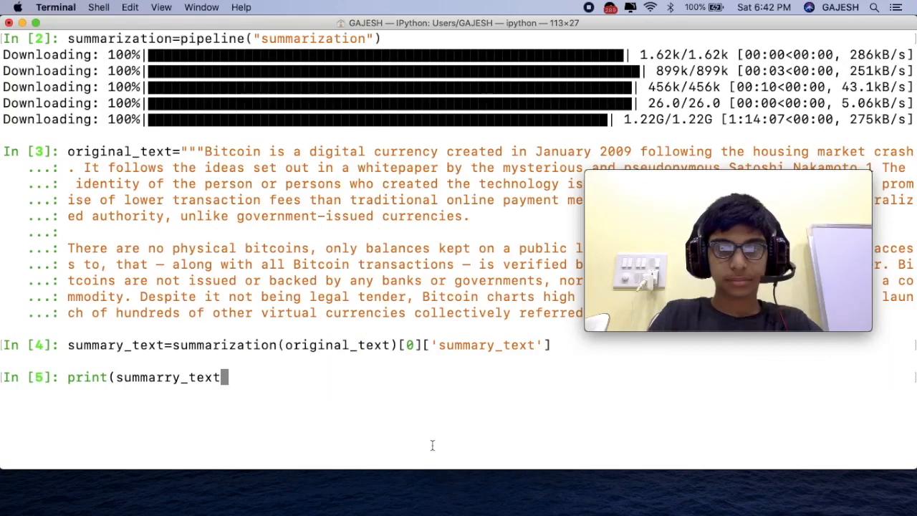
text())
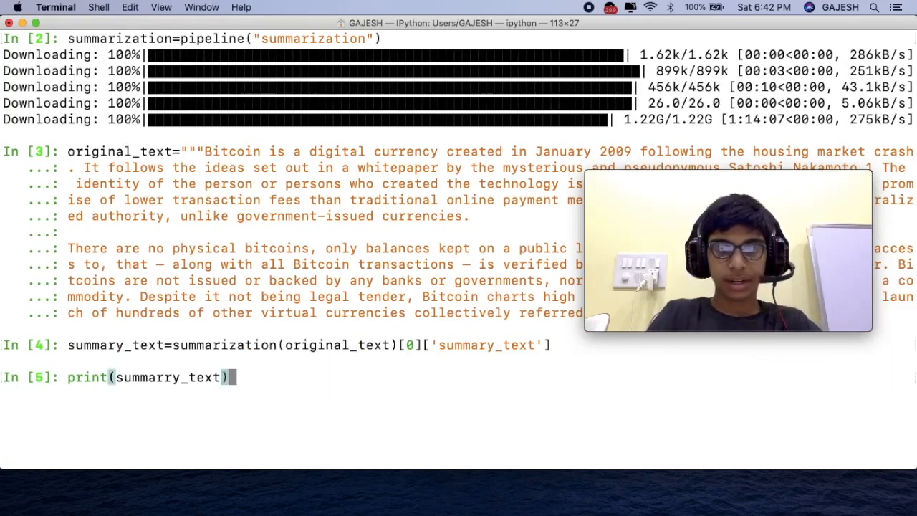
key(Return)
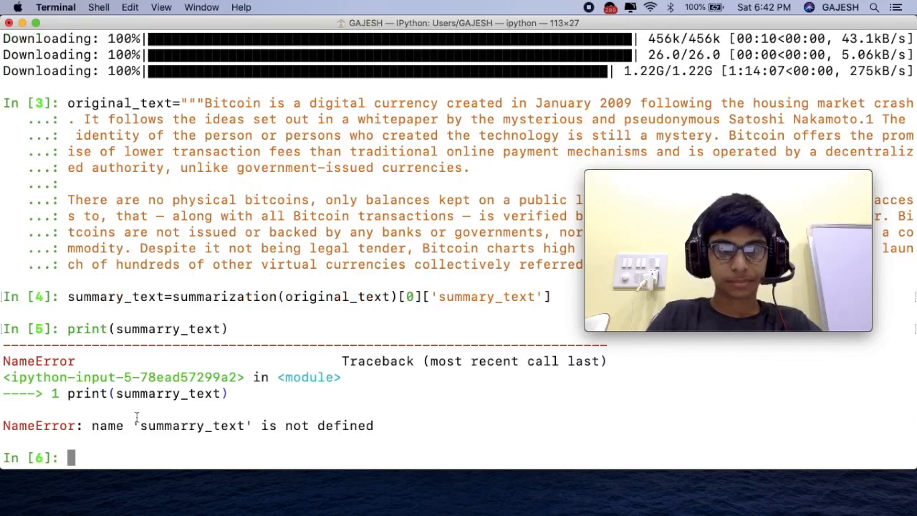
text(print(summarry_text)
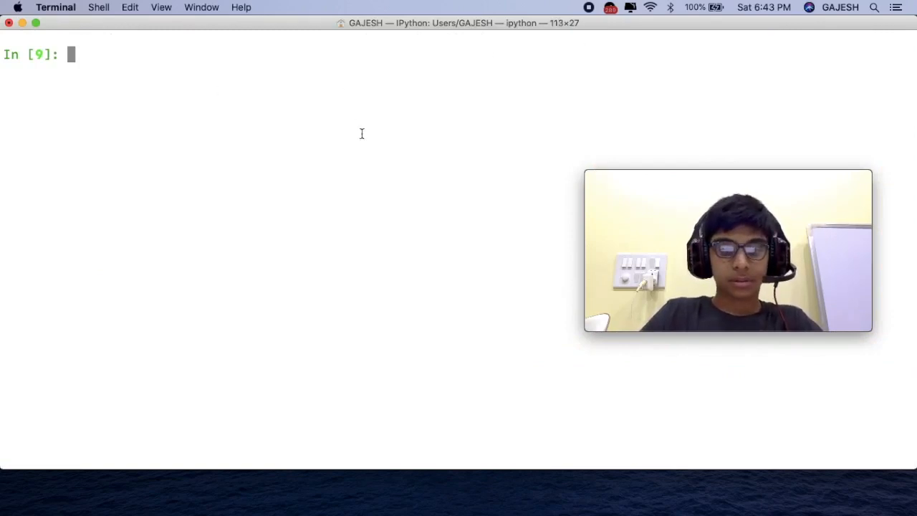
mouse_move(886, 100)
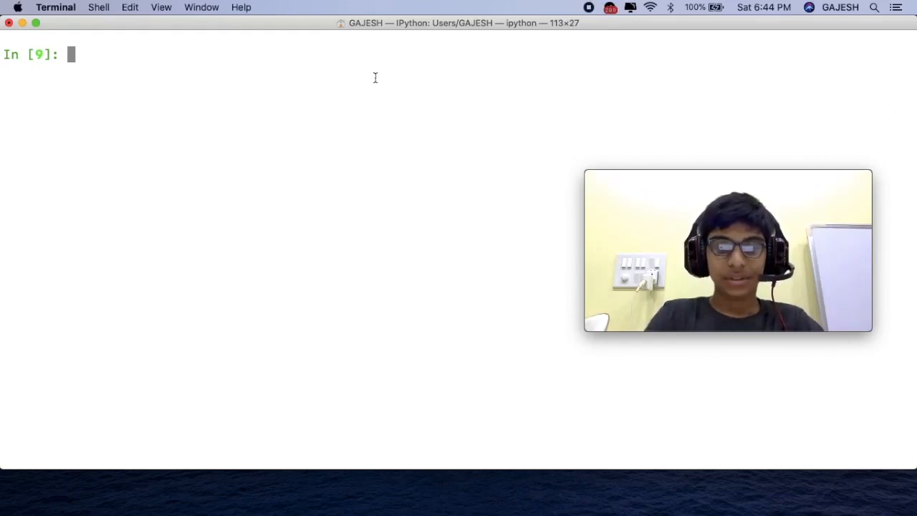
Assign the second Bitcoin passage to a as a triple-quoted string and echo a.
text(a=)
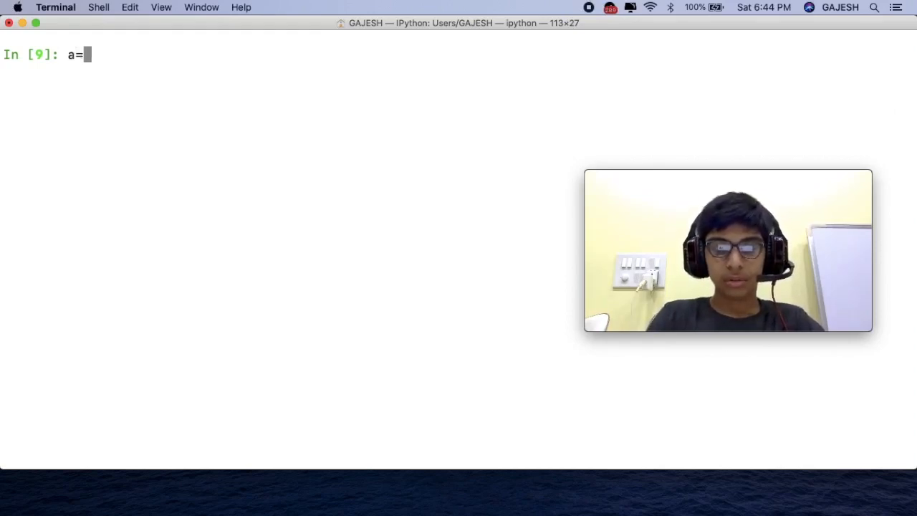
text(""")
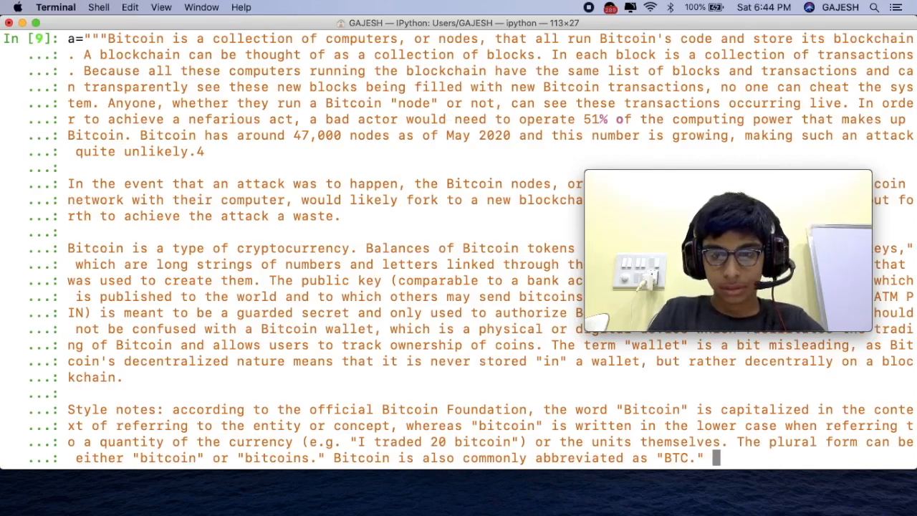
text(""")
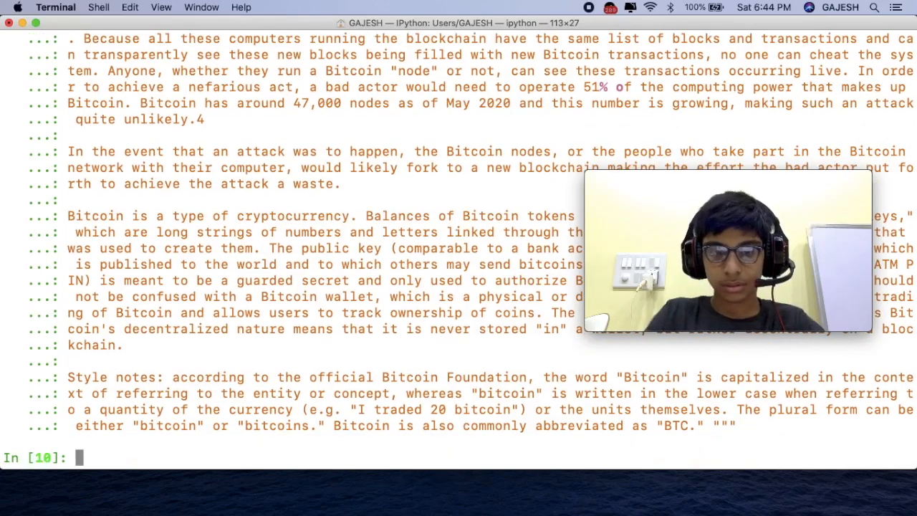
text(a)
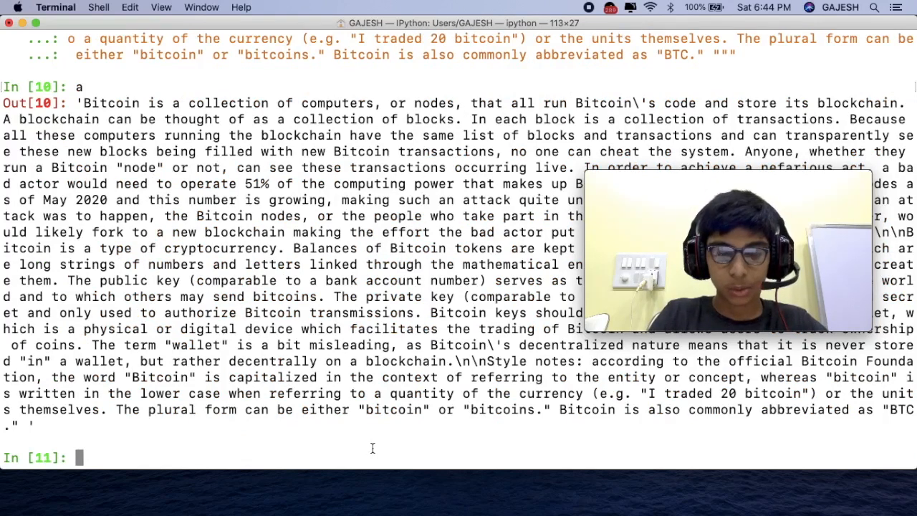
Run a_summary_text=summarization(a)[0]['summary_text'] to summarize the second passage.
text(a_)
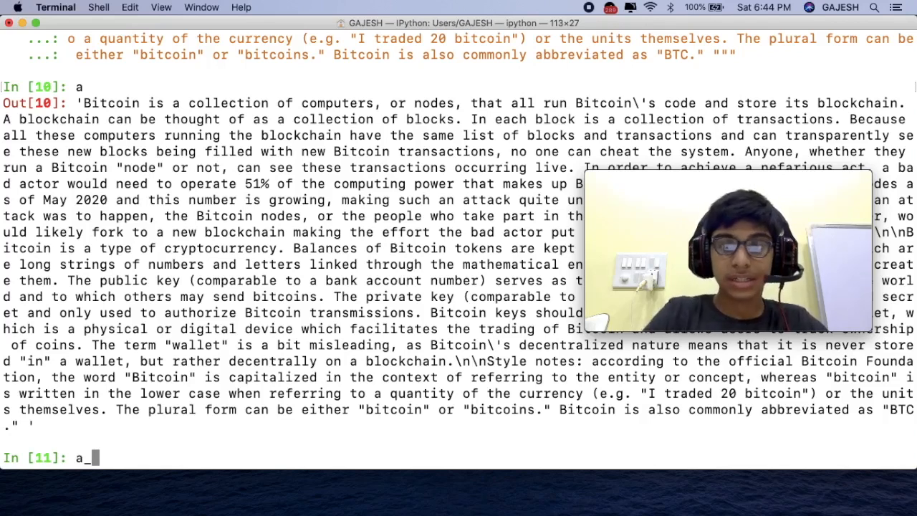
text(summary_te)
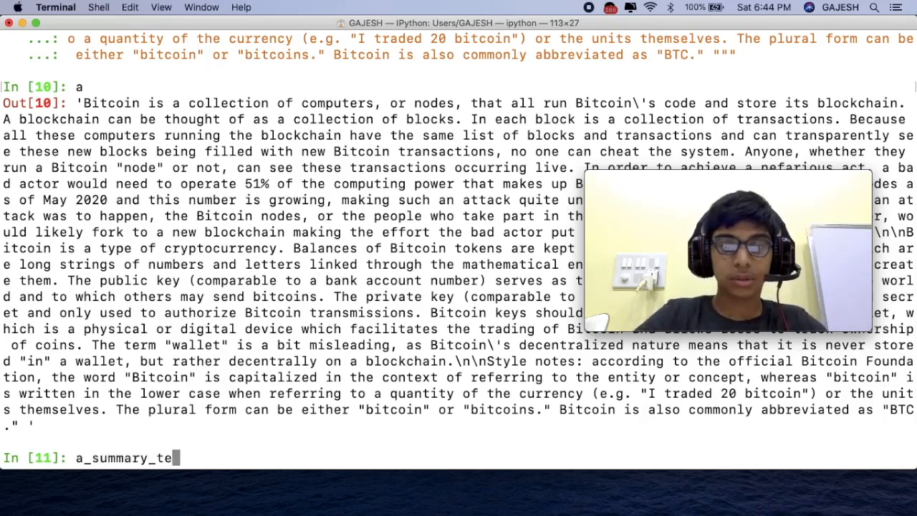
text(xt=)
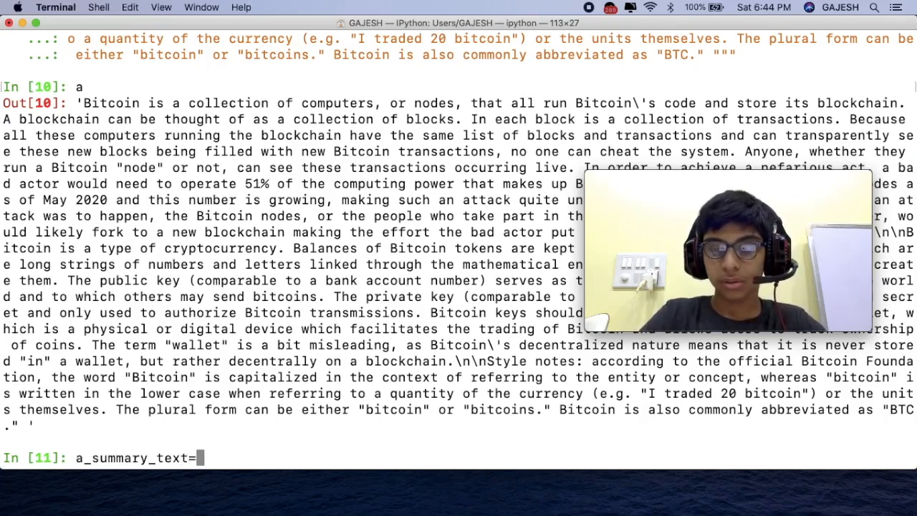
text(summarization()
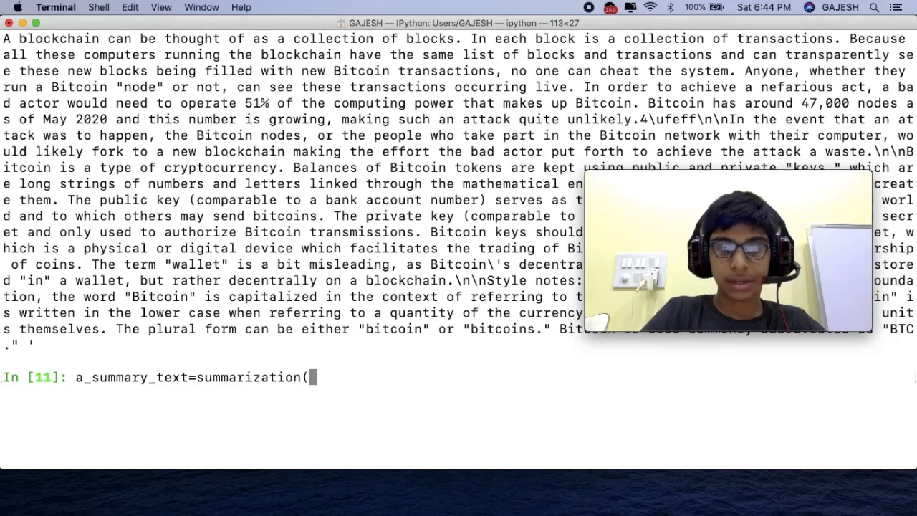
text(a)
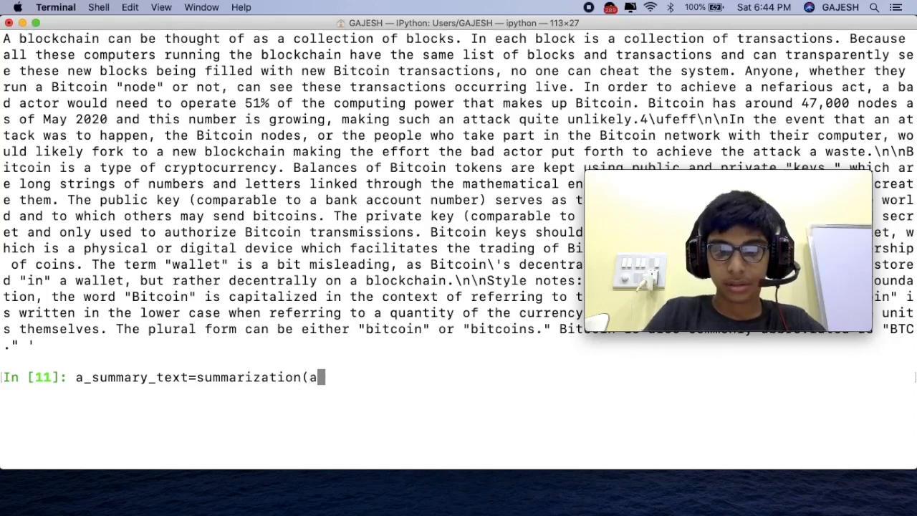
text())
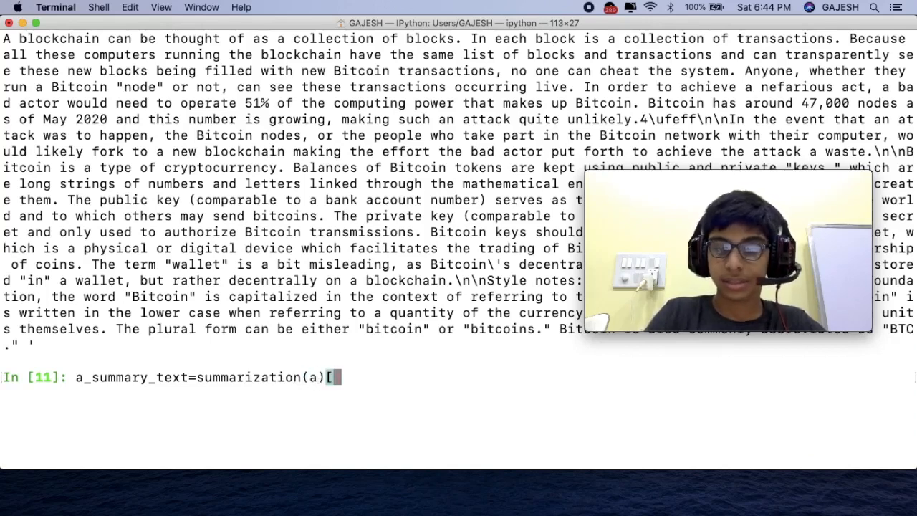
text([0])
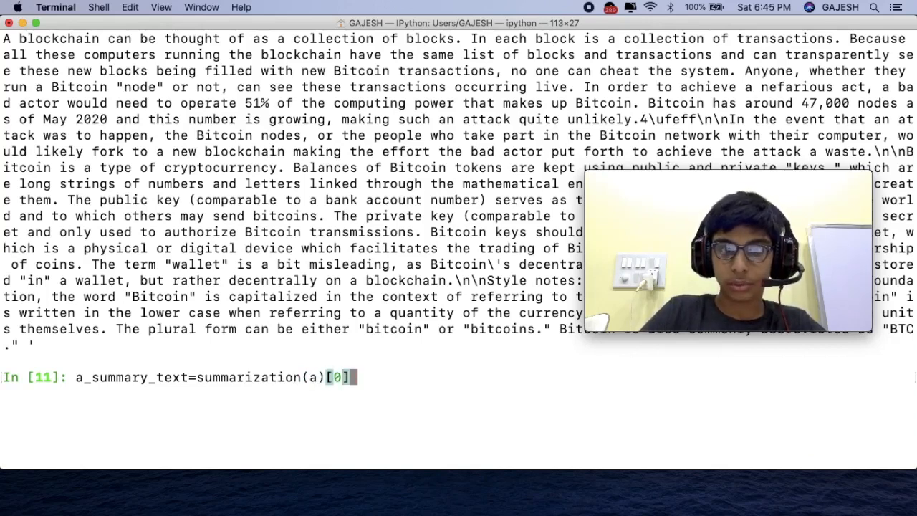
text([)
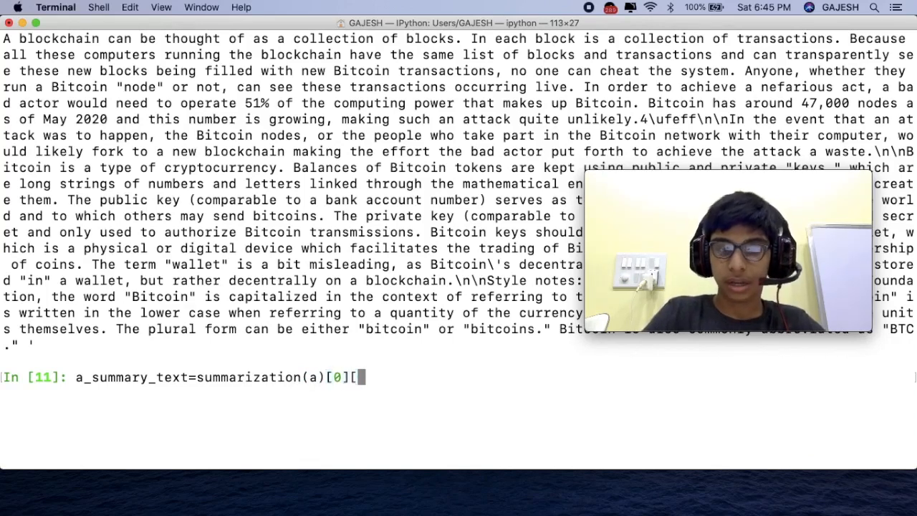
text(s)
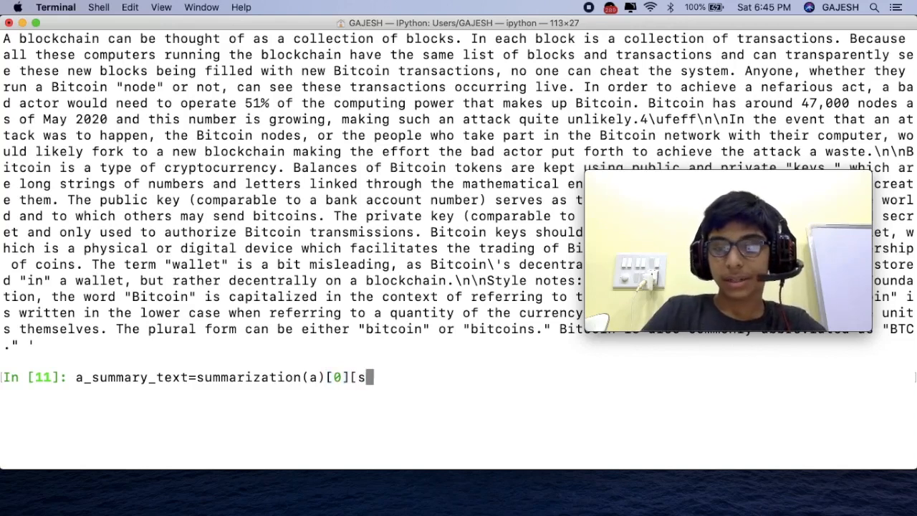
text(')
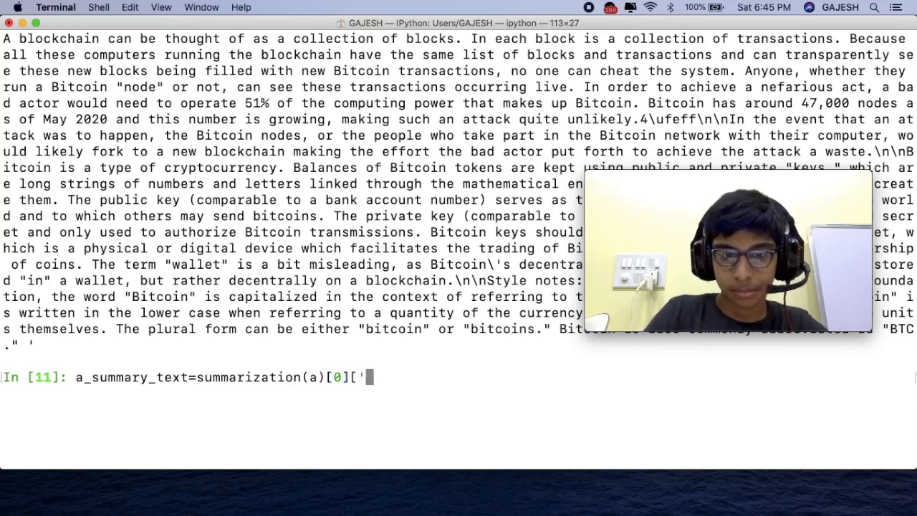
text(s)
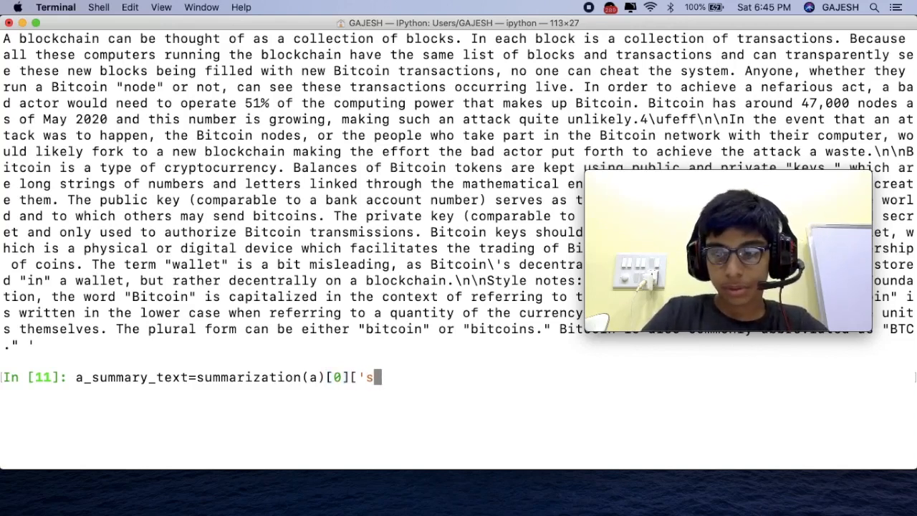
text(ummary_Tex)
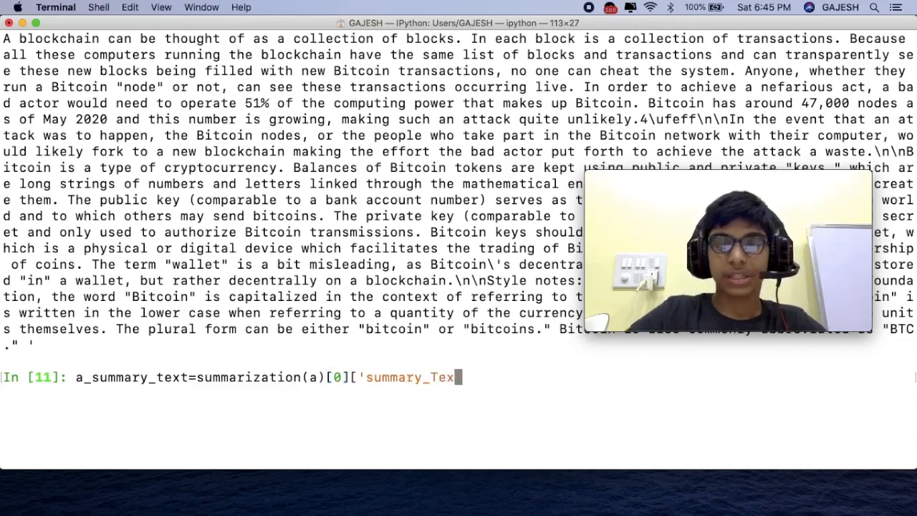
text(t')
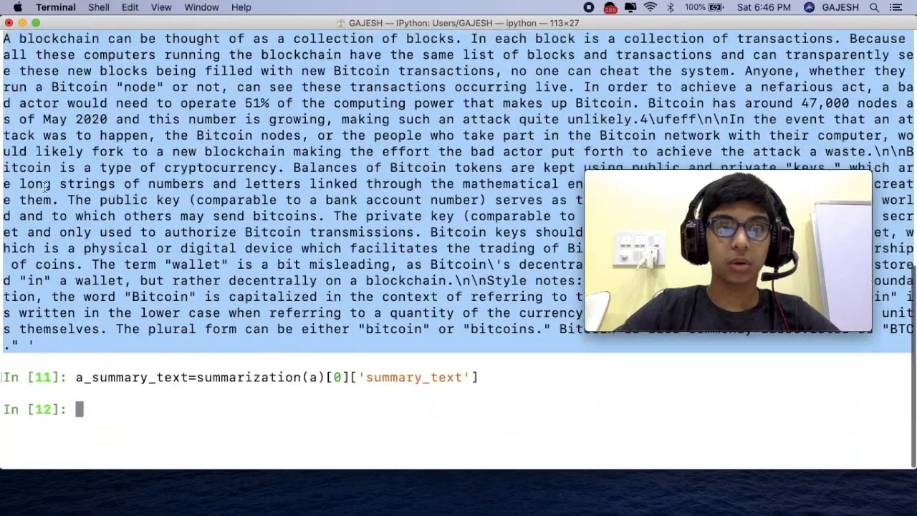
Display a_summary_text and enter print(a_summary_text) at the next prompt.
text(s)
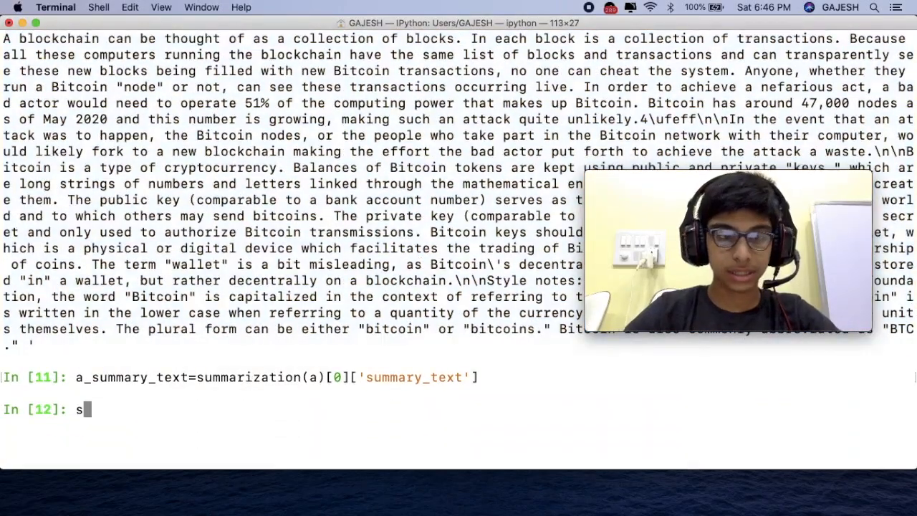
text(a_)
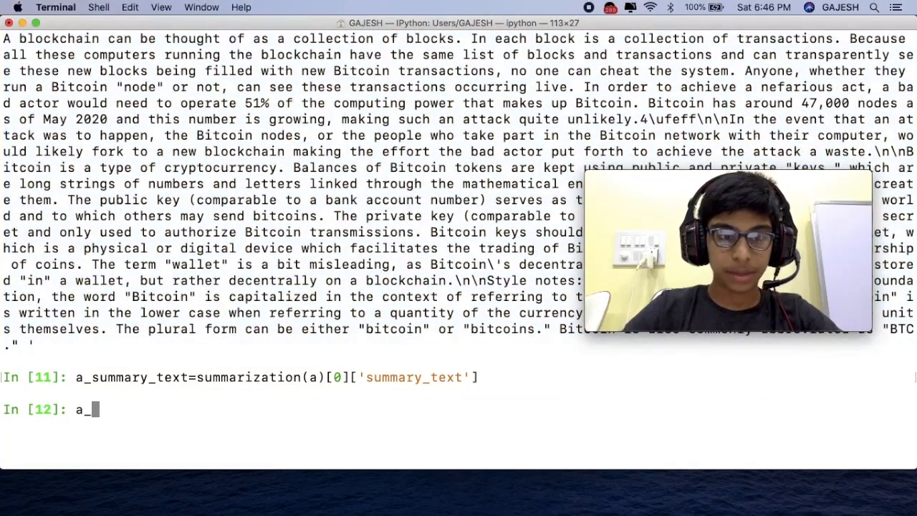
text(summary_text)
text(print)
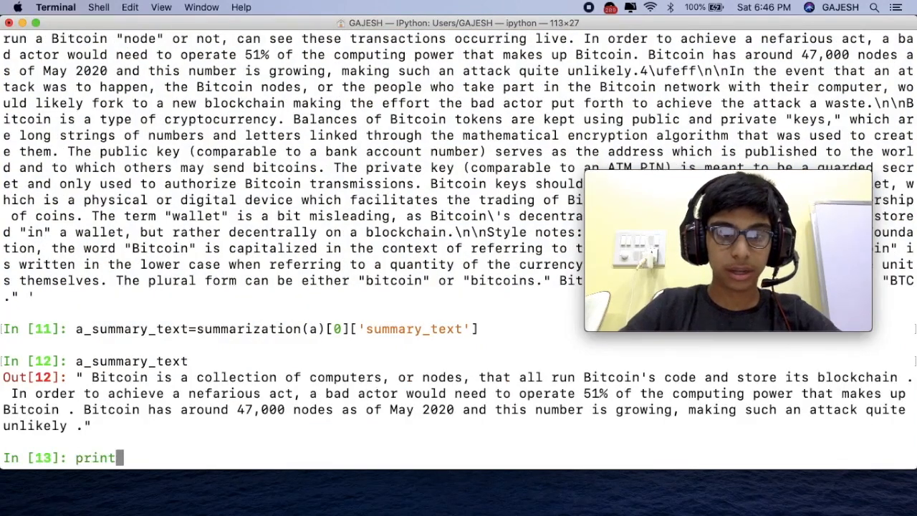
text((a_)
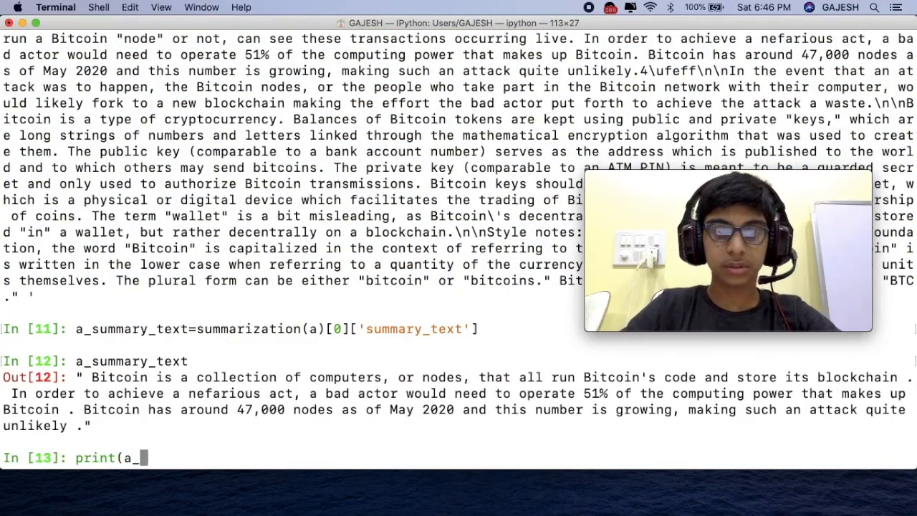
text(summary)
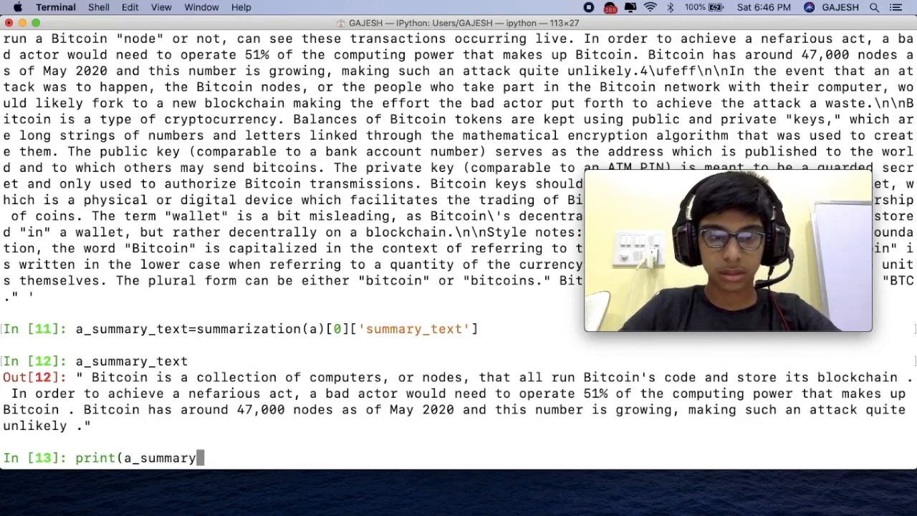
text(te)
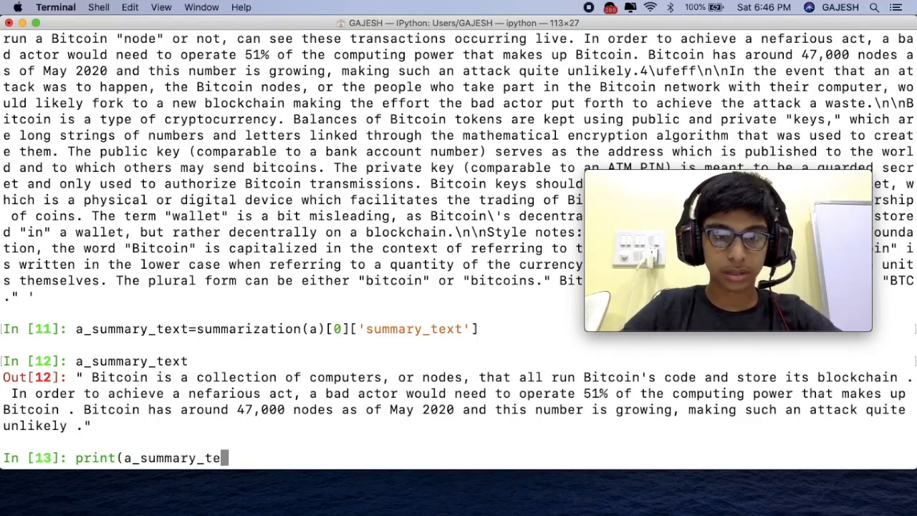
text(xt))
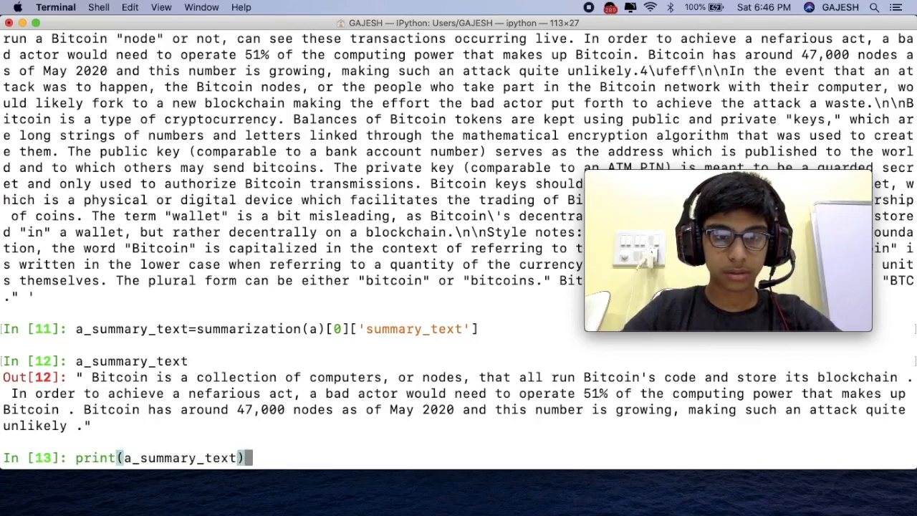